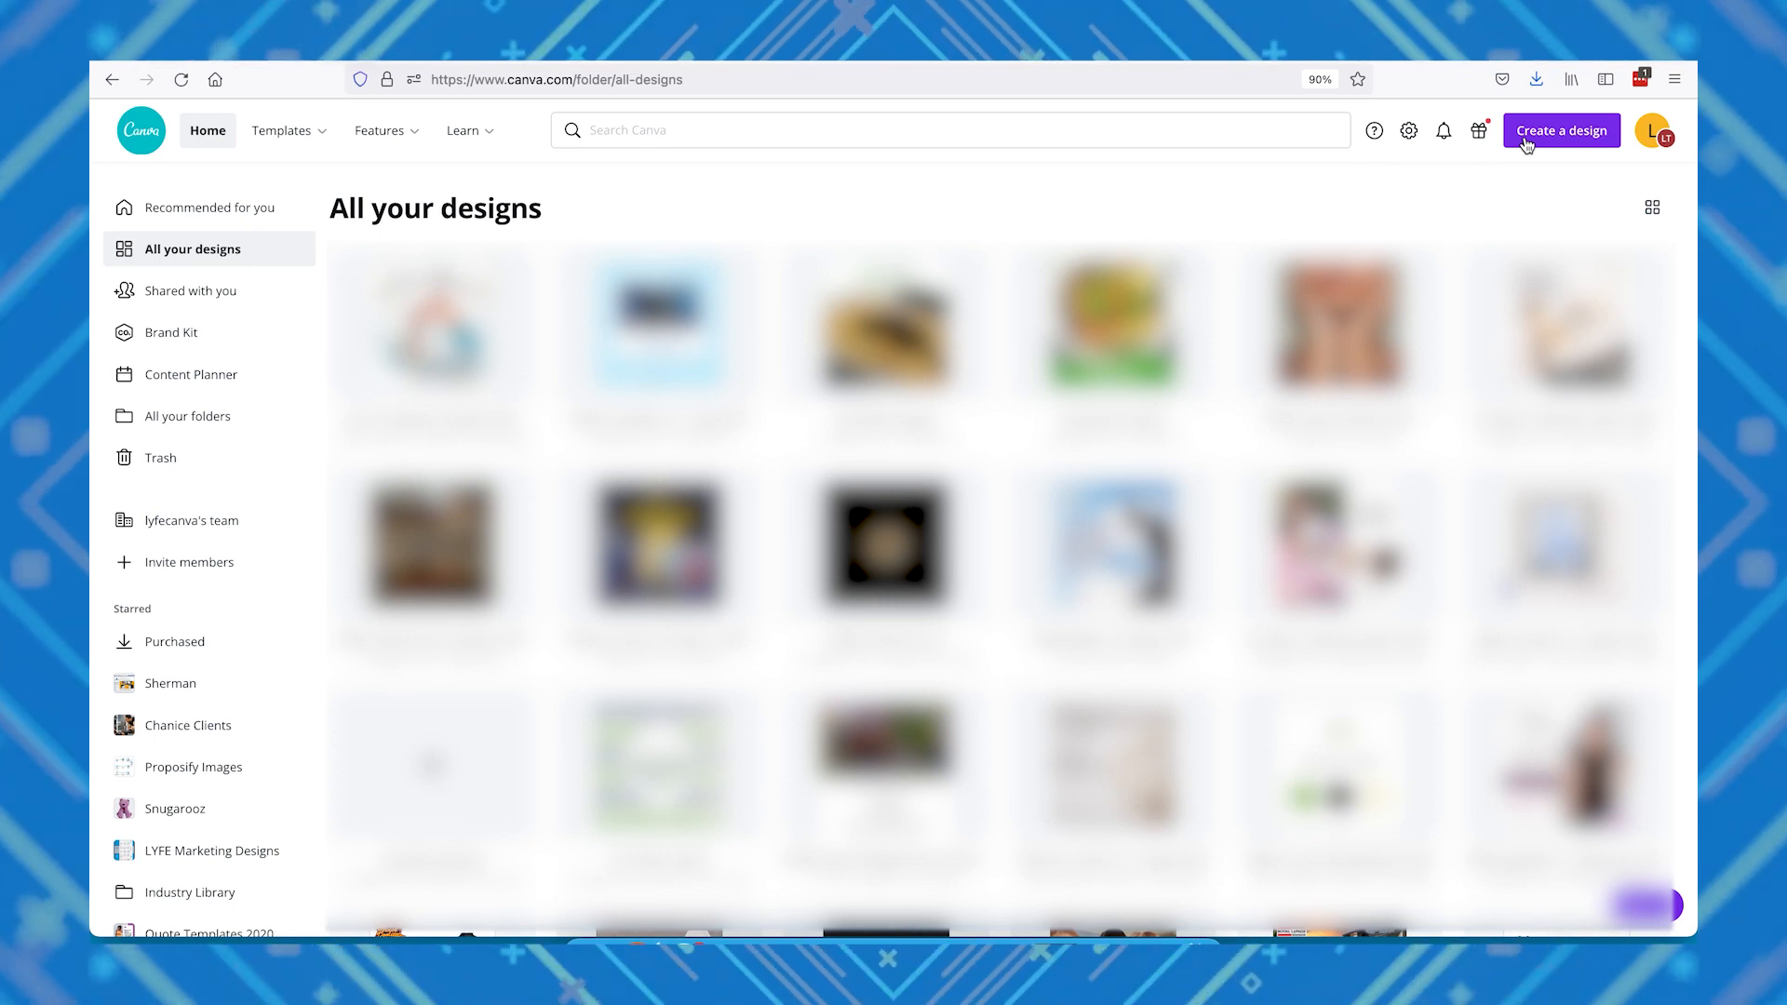
# - Create a new blank square design at 1080 × 1080 px
pyautogui.click(1560, 131)
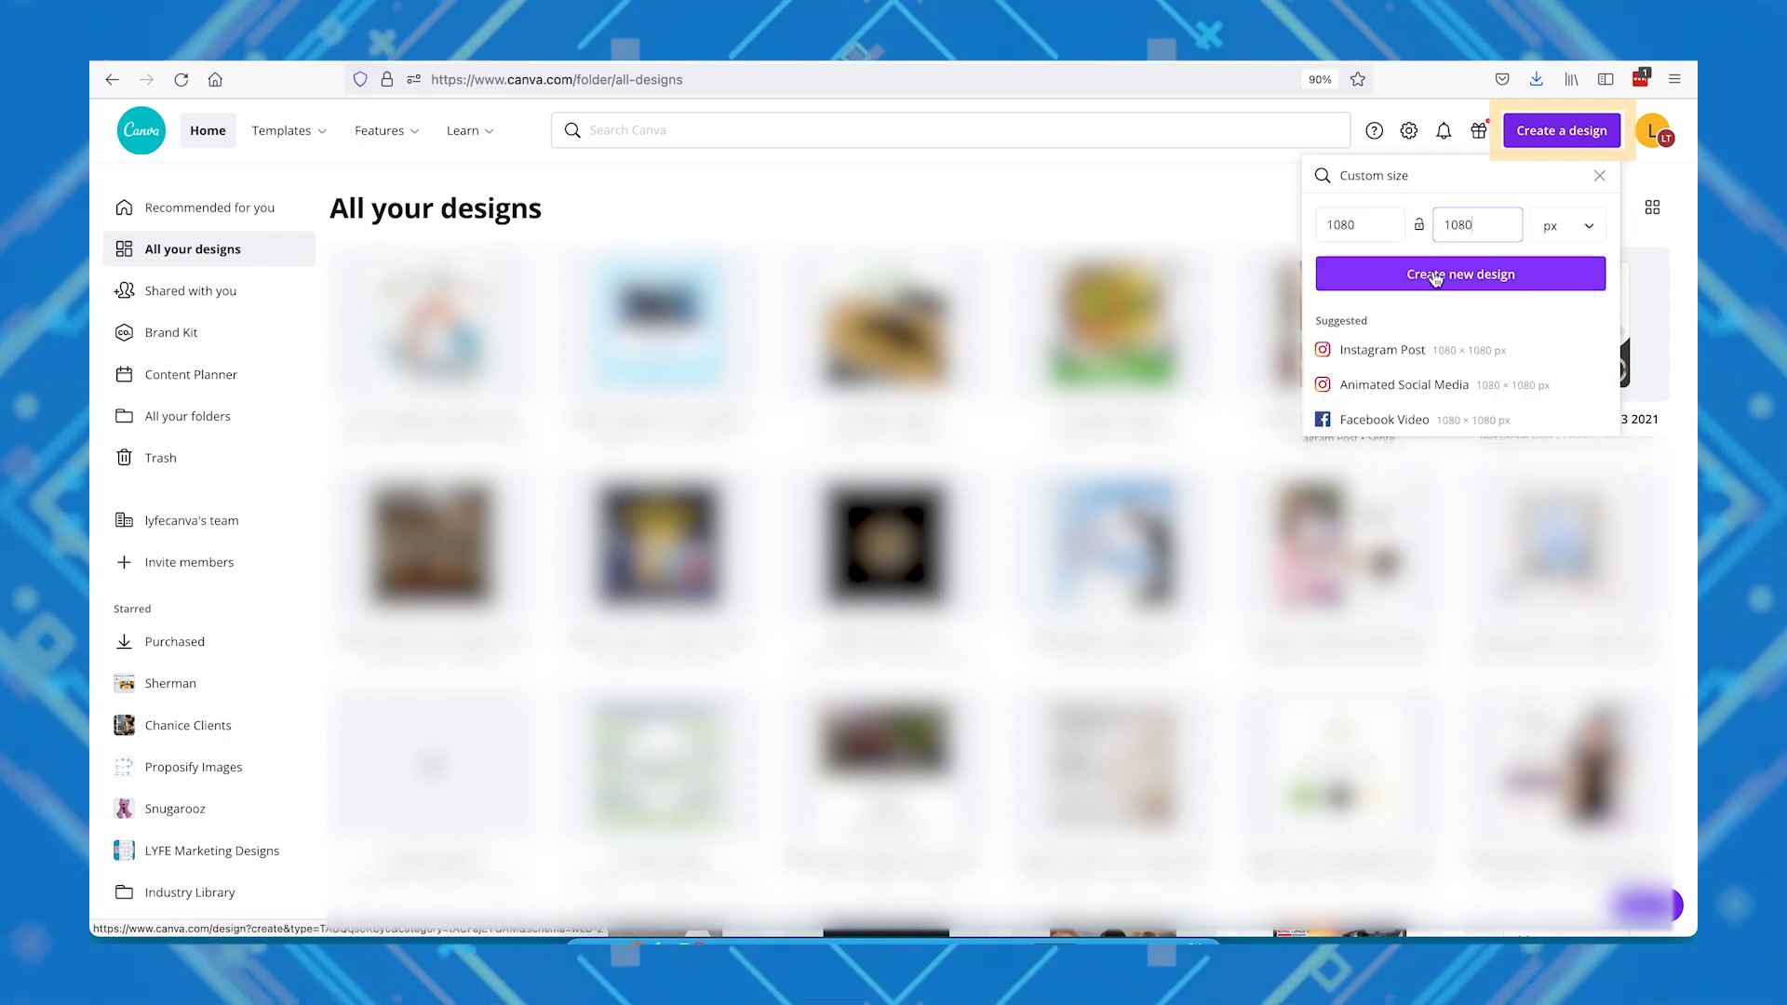
pyautogui.click(1460, 274)
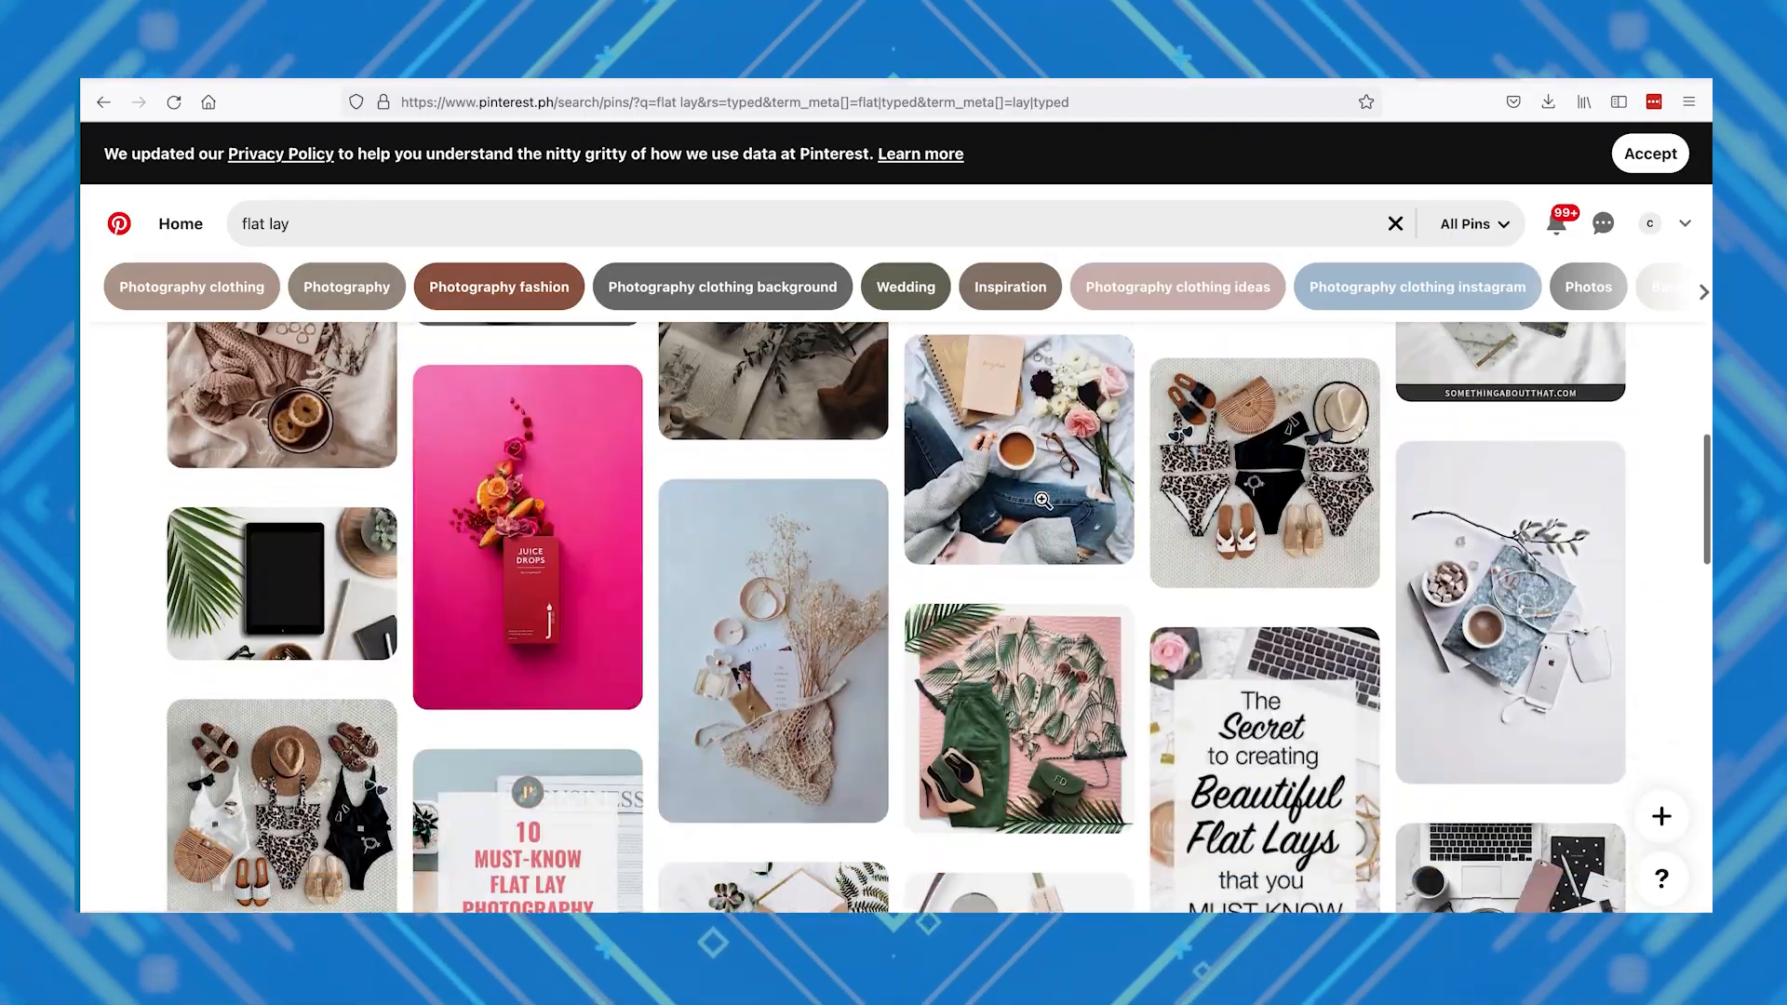
# - Refine the Pinterest search to 'flat lay product' and open a pin for inspiration
pyautogui.click(797, 223)
pyautogui.write(' product')
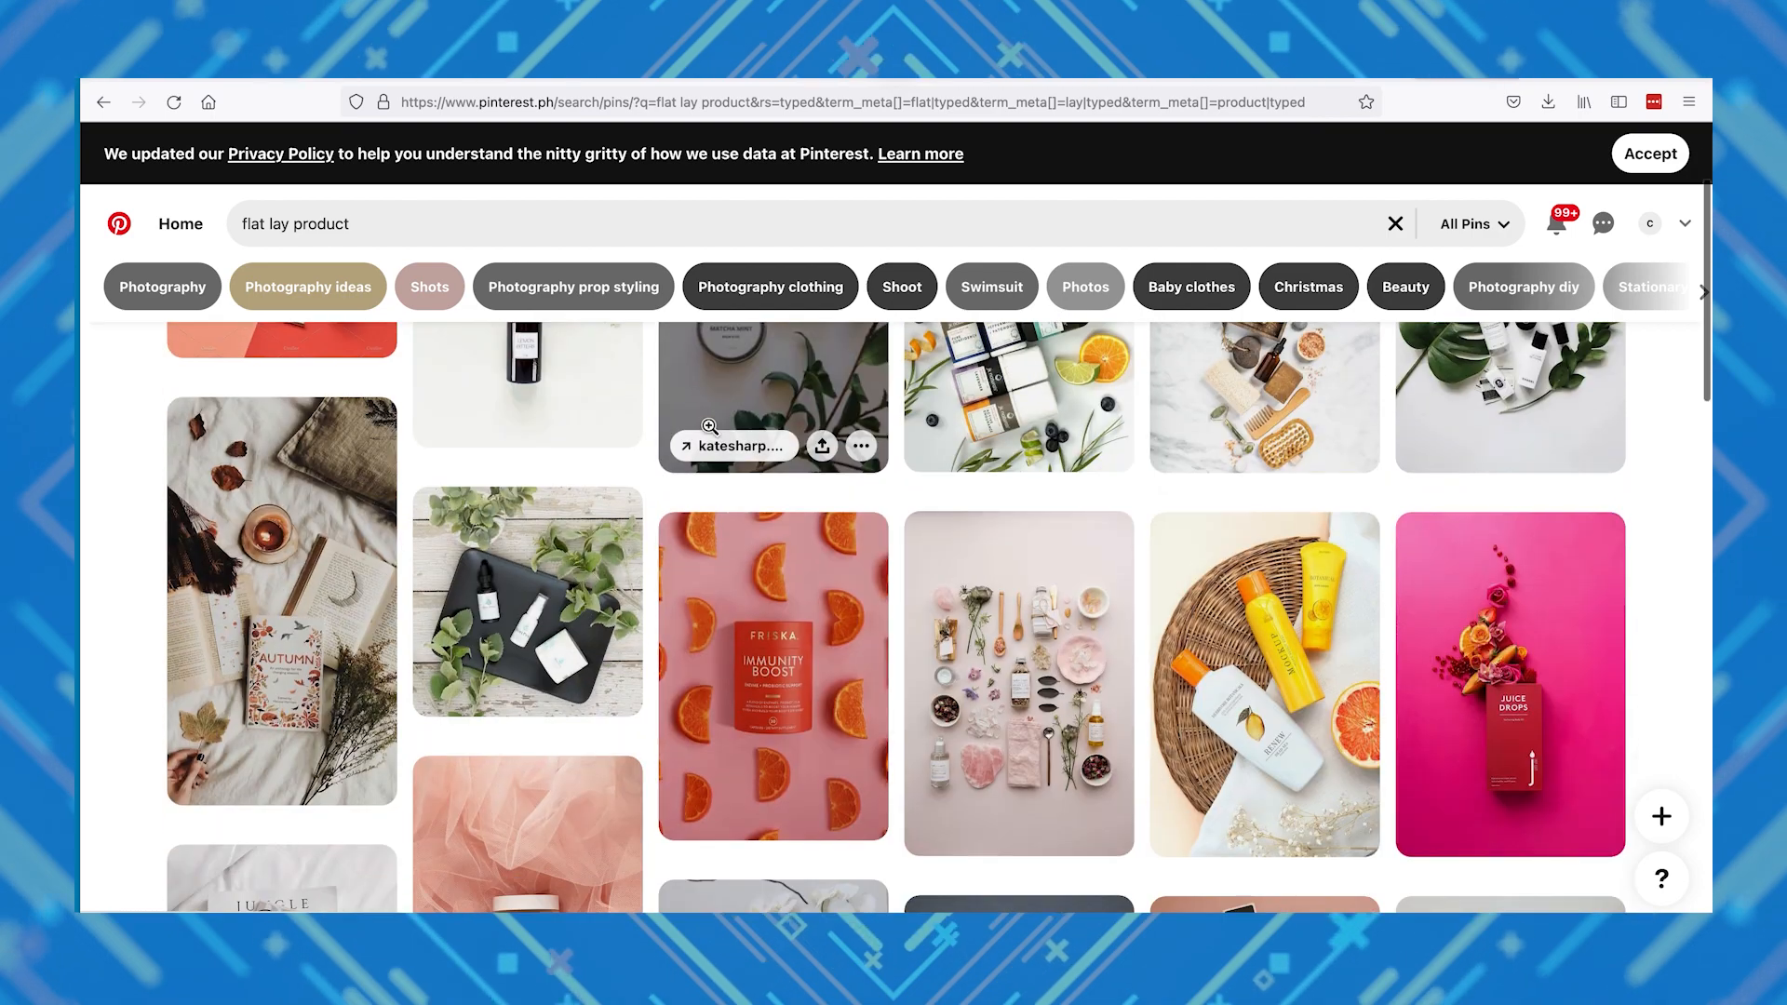
pyautogui.click(772, 676)
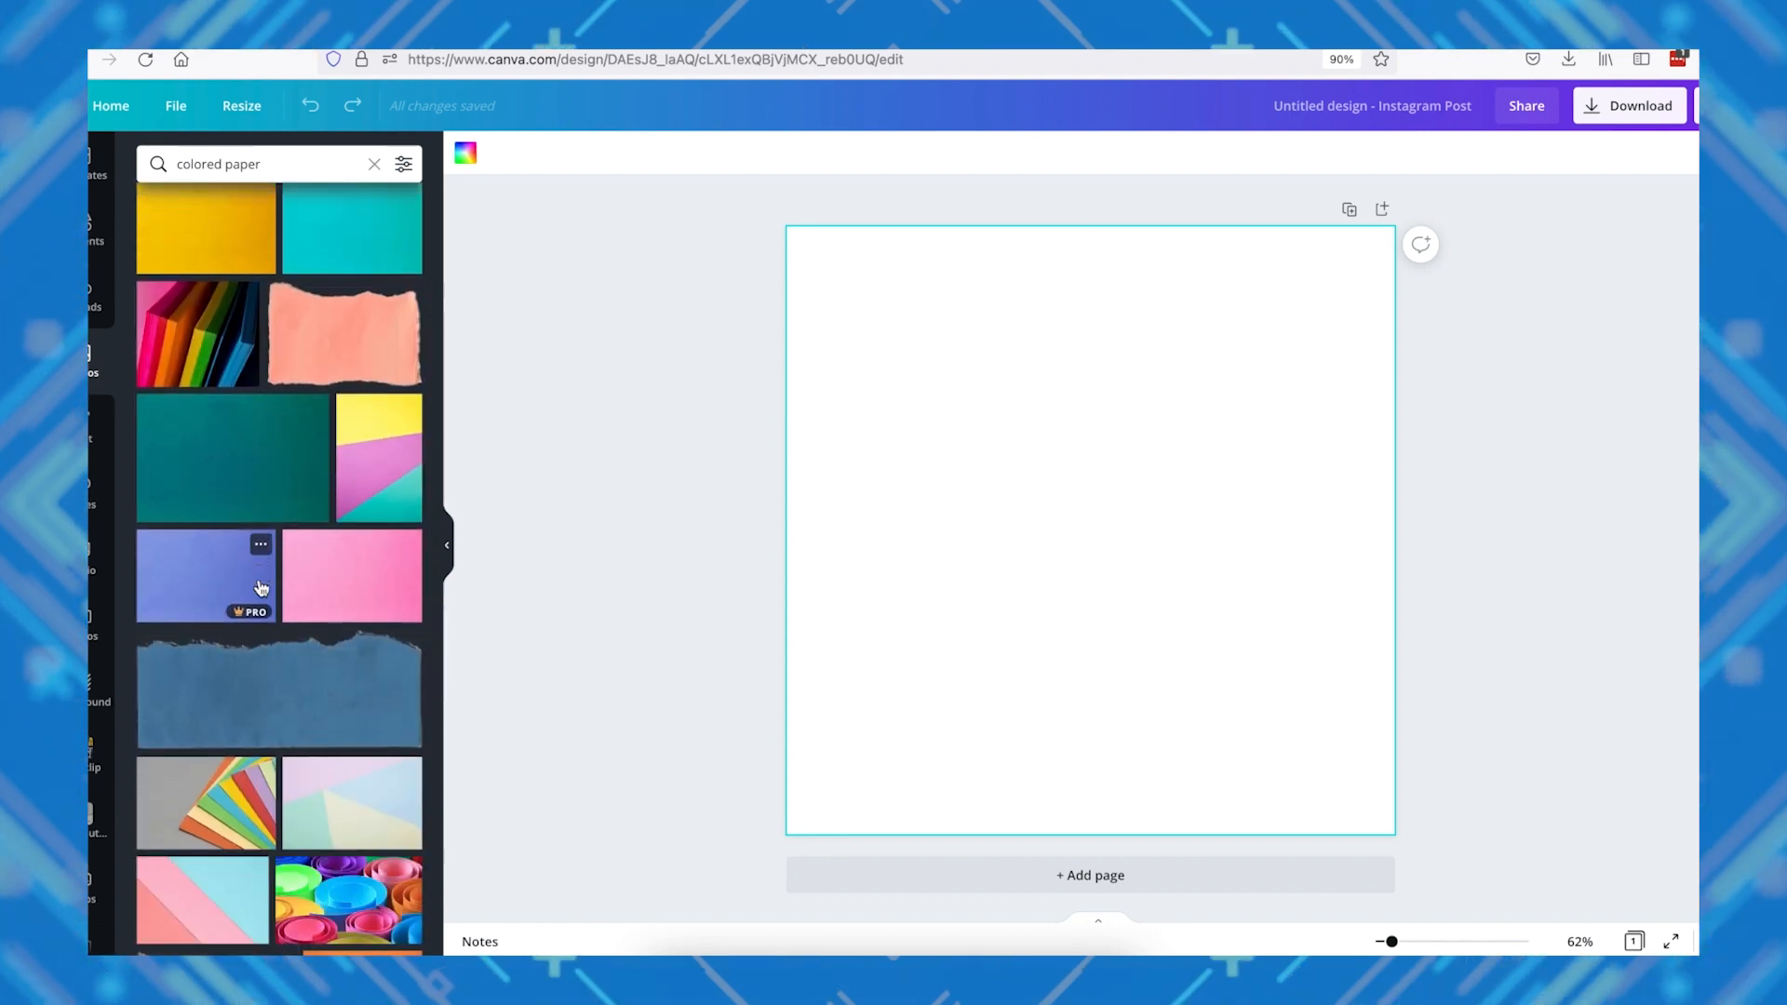
# - Add an orange paper background and the enlarged coffee bag, then copy the bag
pyautogui.click(361, 555)
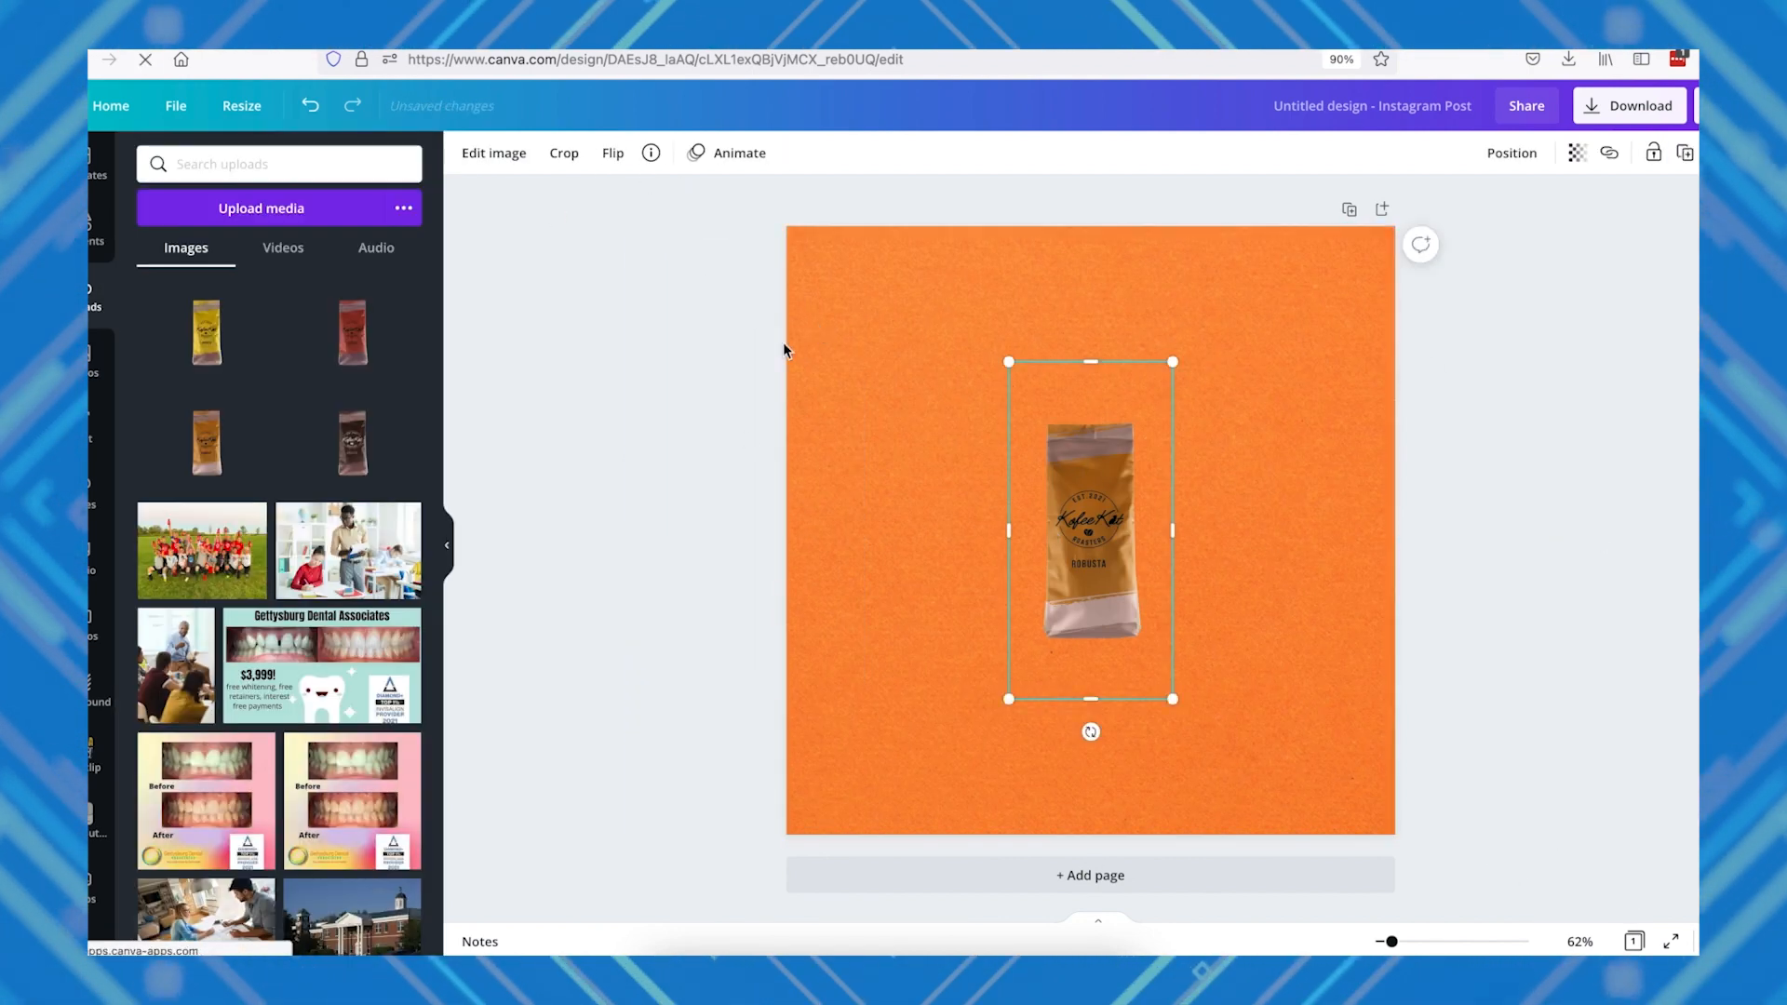
pyautogui.click(493, 153)
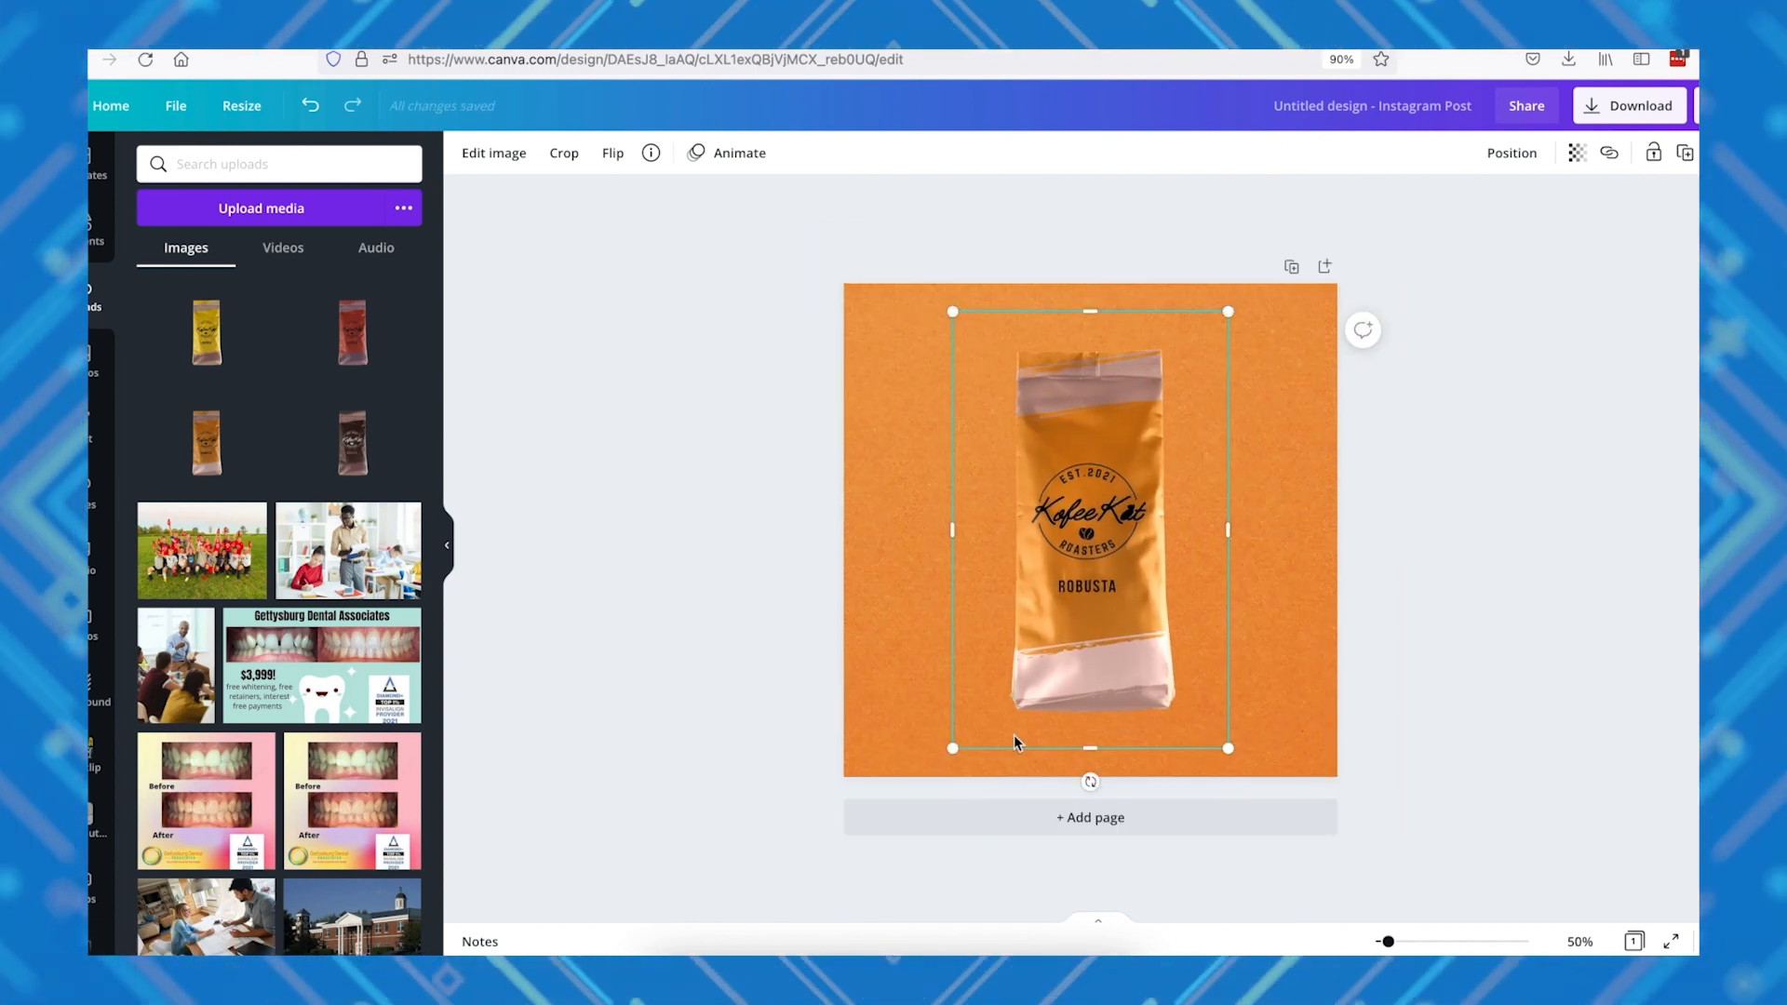
pyautogui.rightClick(1014, 742)
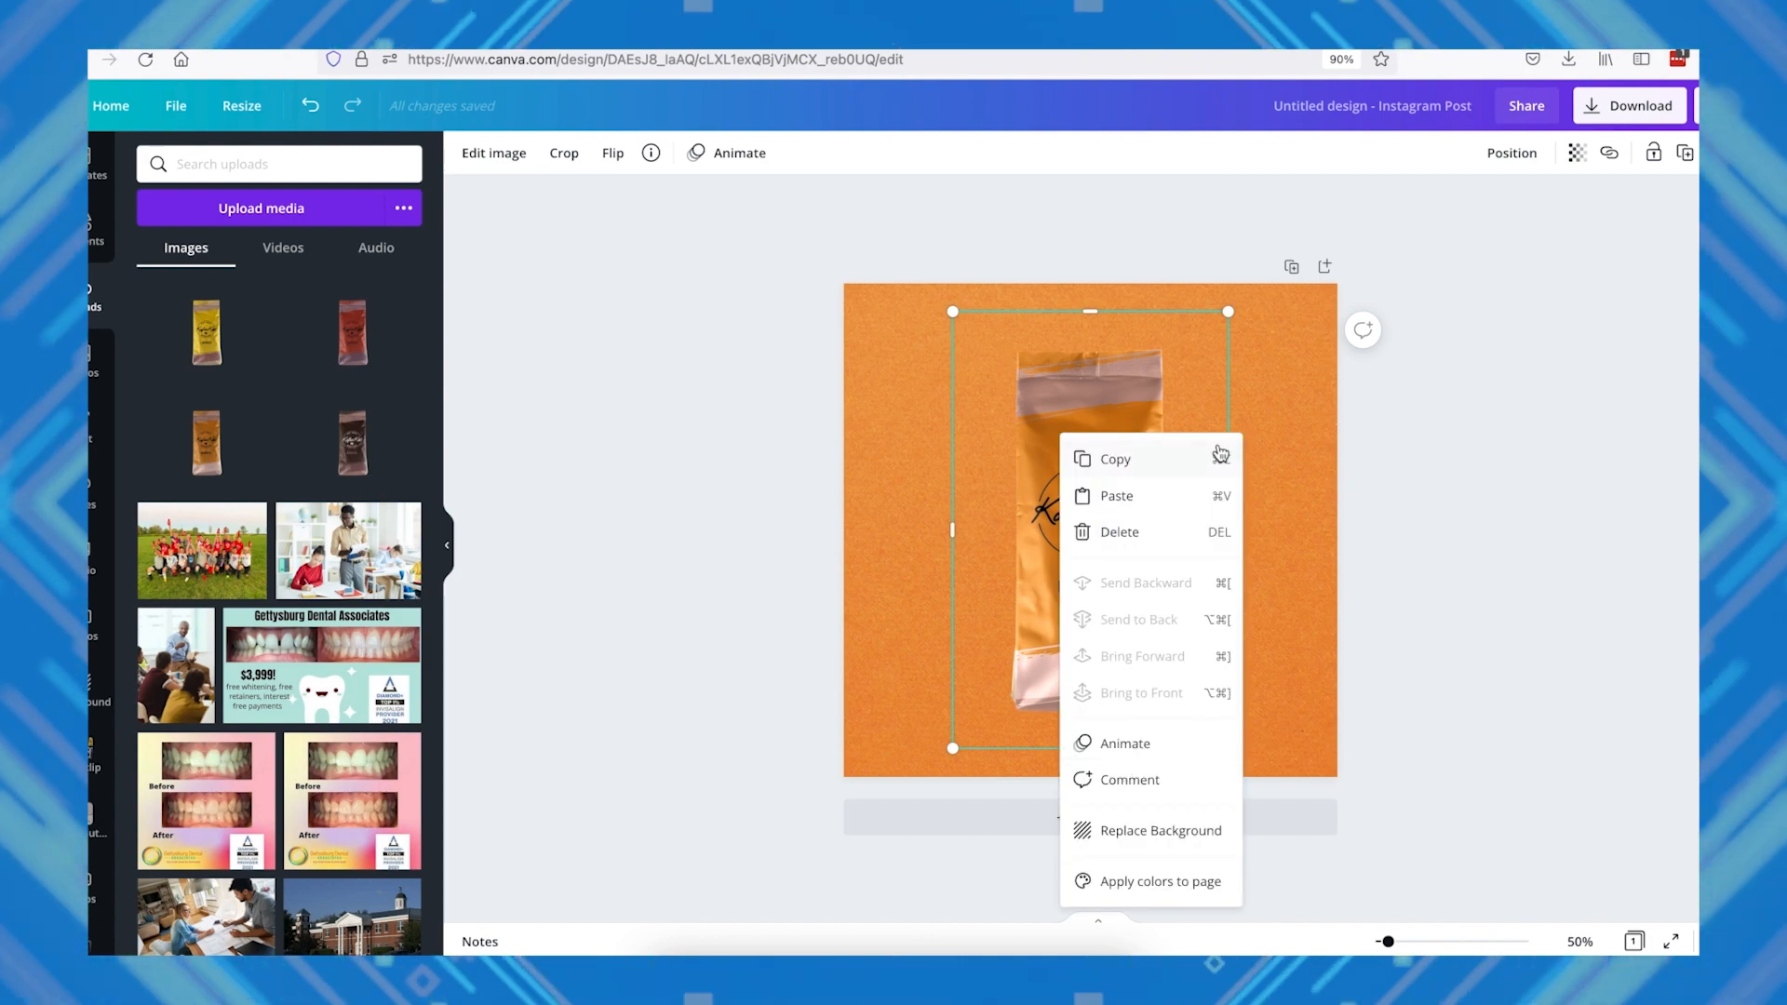
pyautogui.click(1114, 458)
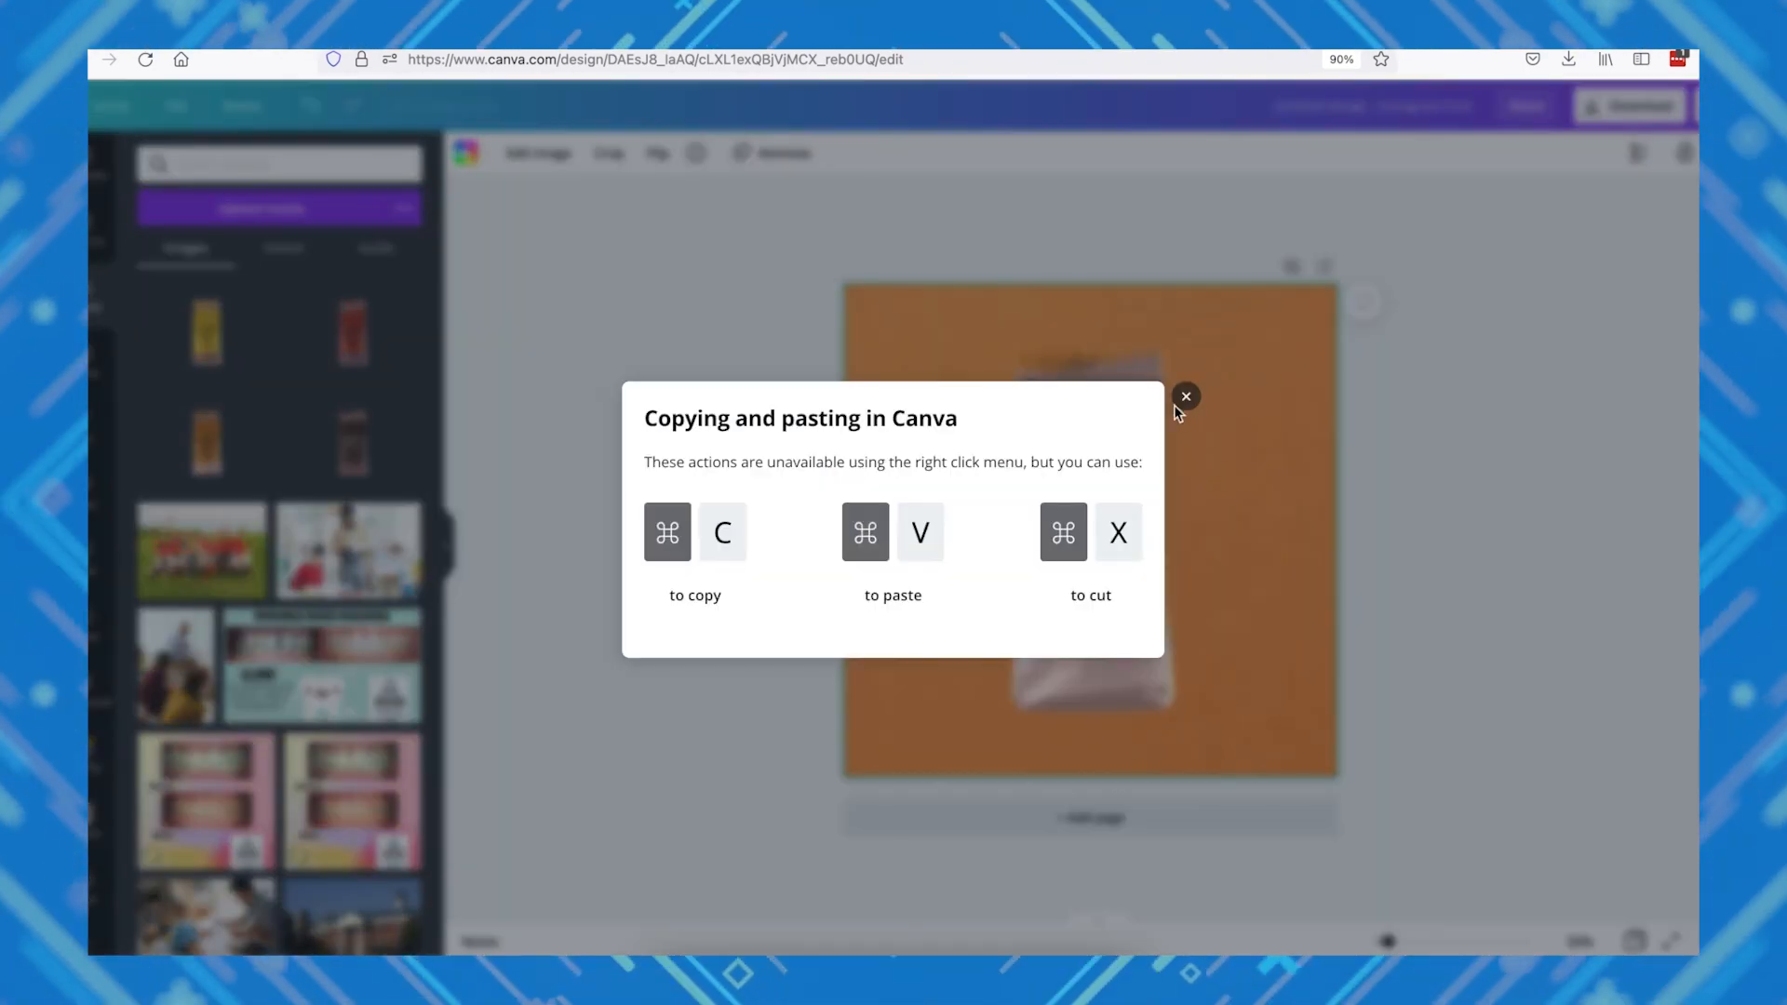
pyautogui.click(1184, 397)
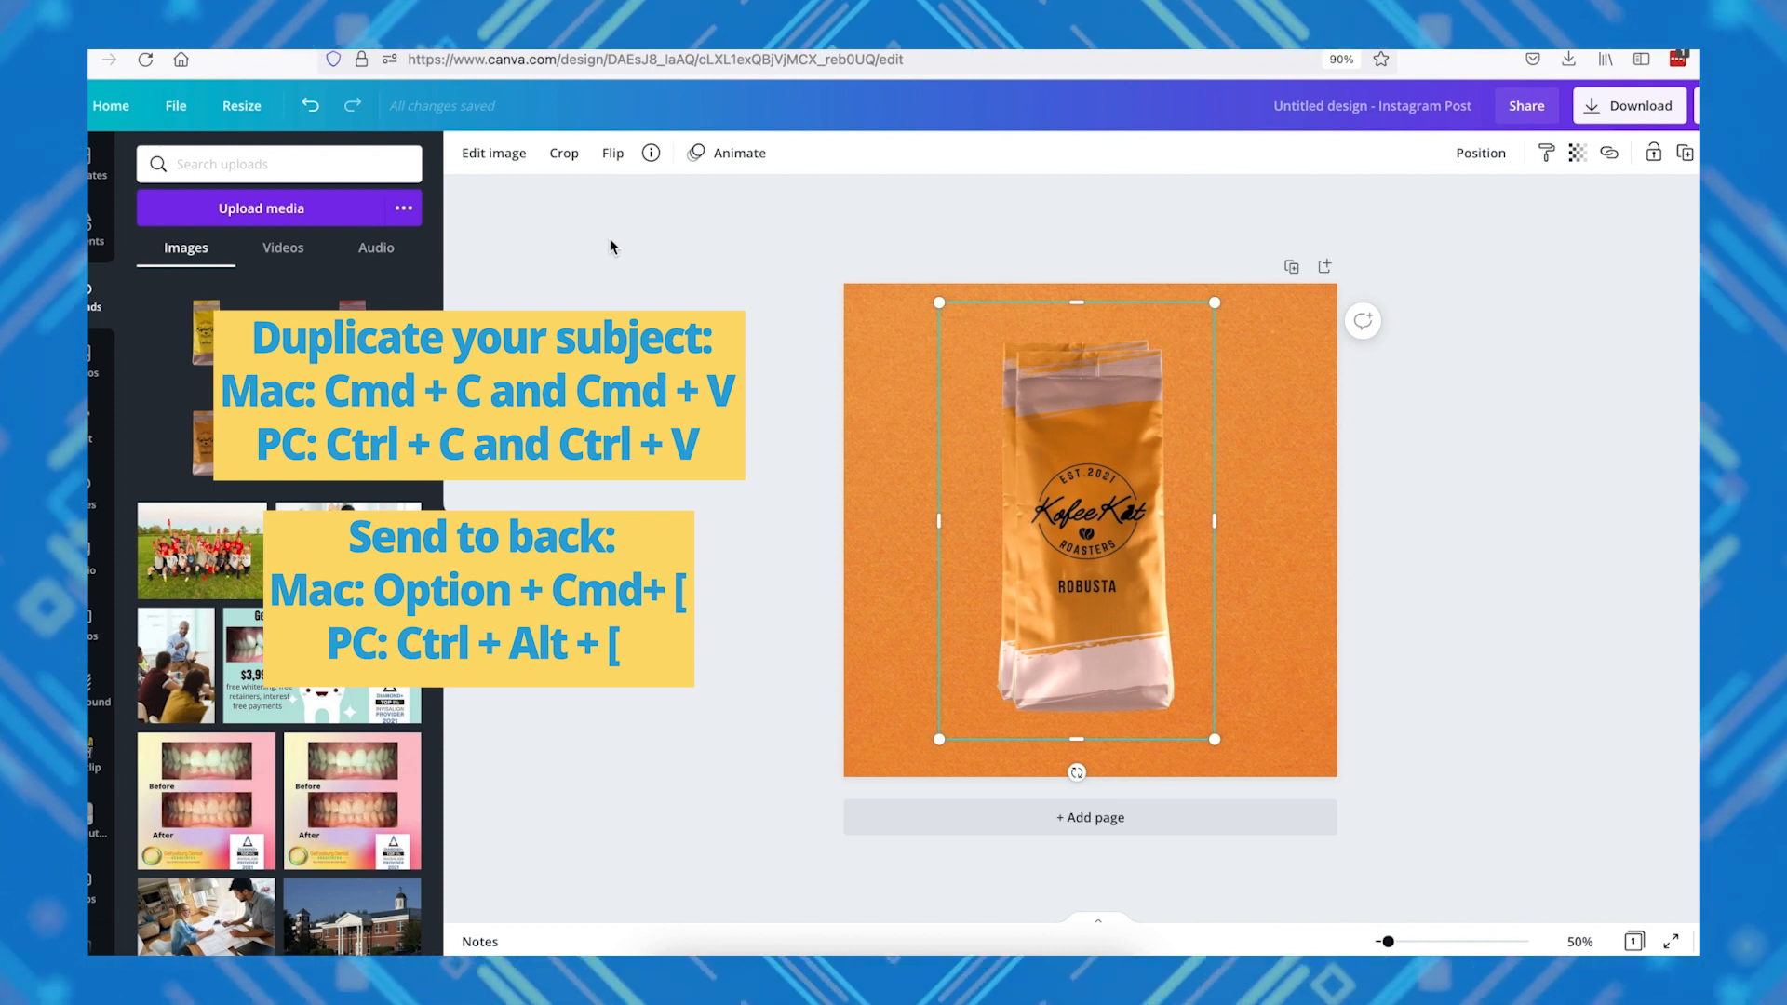
# - Set the back copy's brightness to -100, contrast to 100 and saturation to -100
pyautogui.click(493, 153)
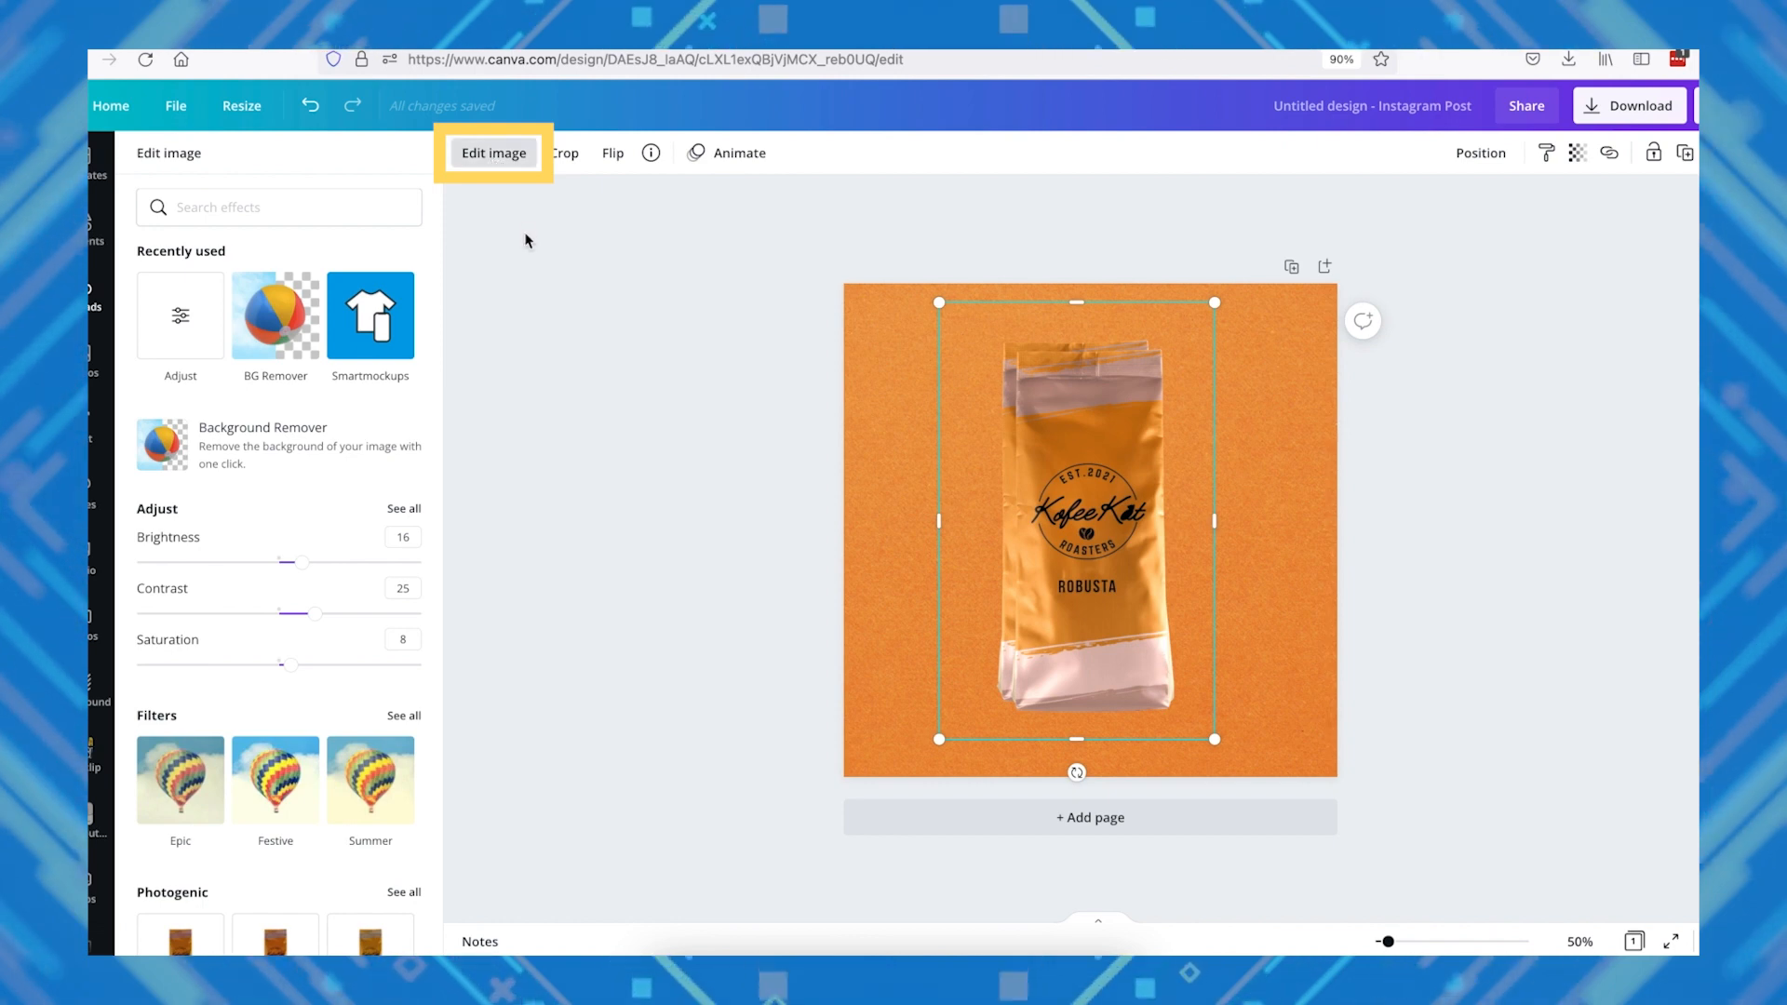
pyautogui.moveTo(300, 562); pyautogui.dragTo(136, 562)
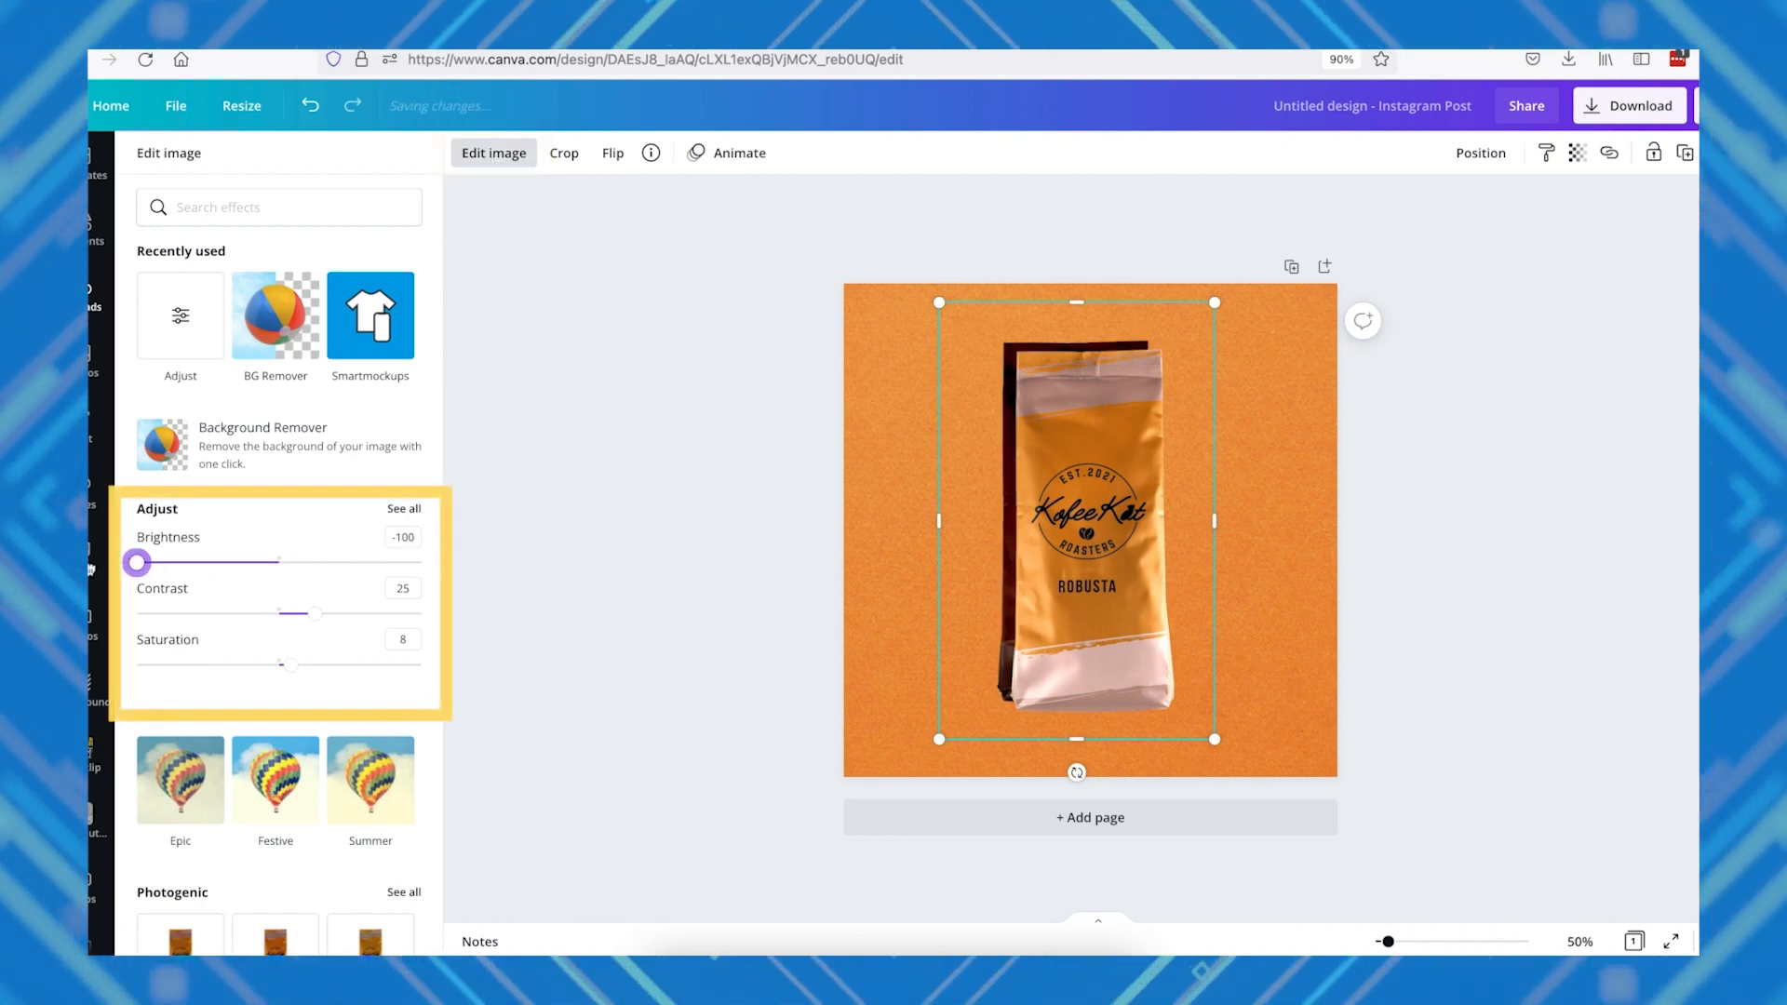
pyautogui.moveTo(291, 613); pyautogui.dragTo(421, 613)
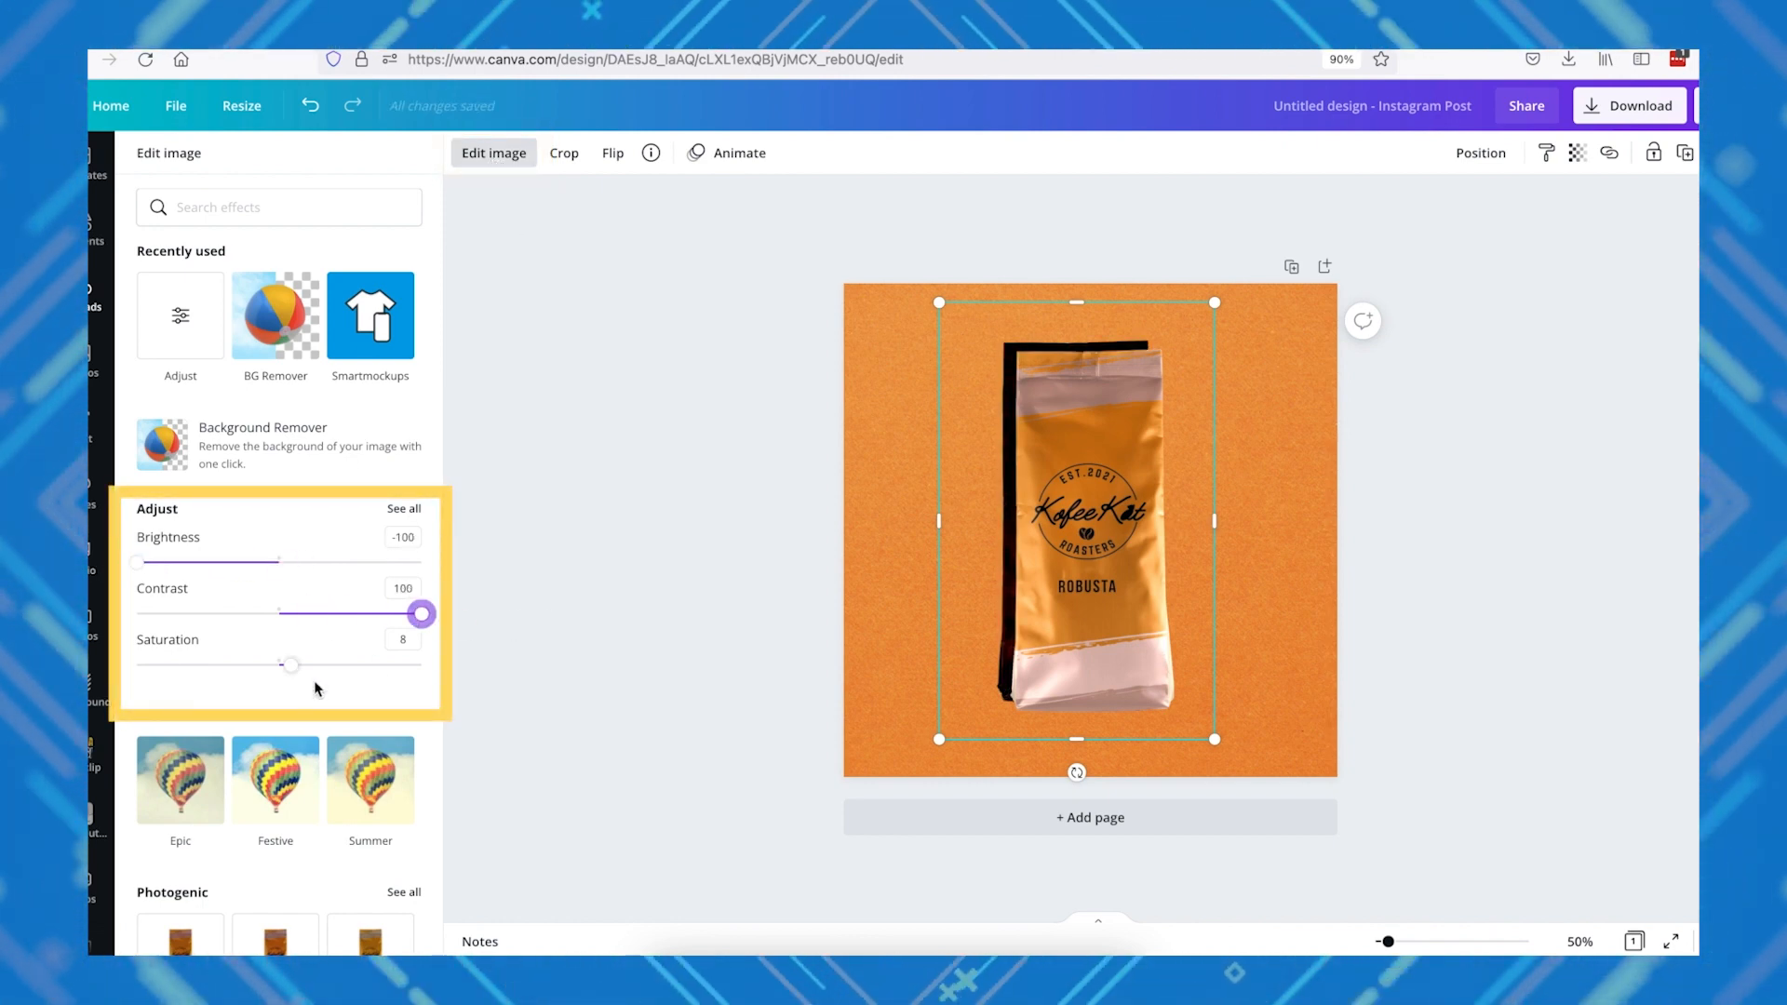
pyautogui.moveTo(290, 664); pyautogui.dragTo(136, 664)
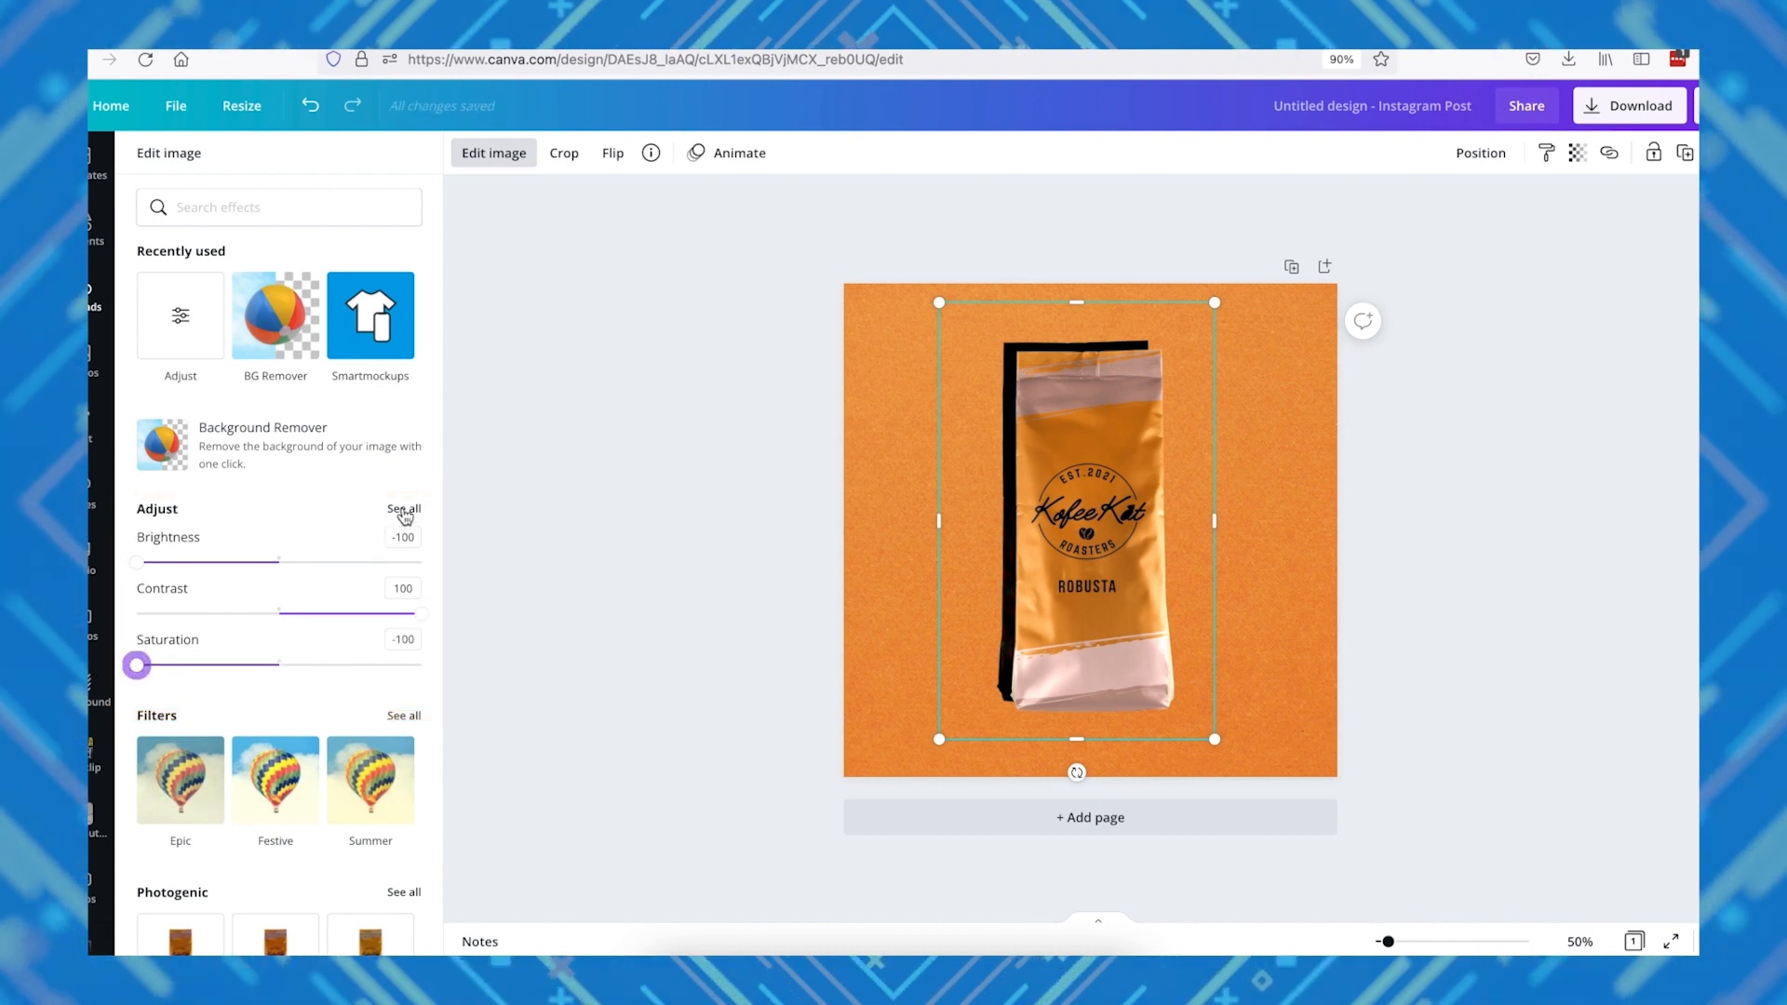
# - Blur the darkened copy to about 8 so it becomes a soft shadow
pyautogui.click(402, 508)
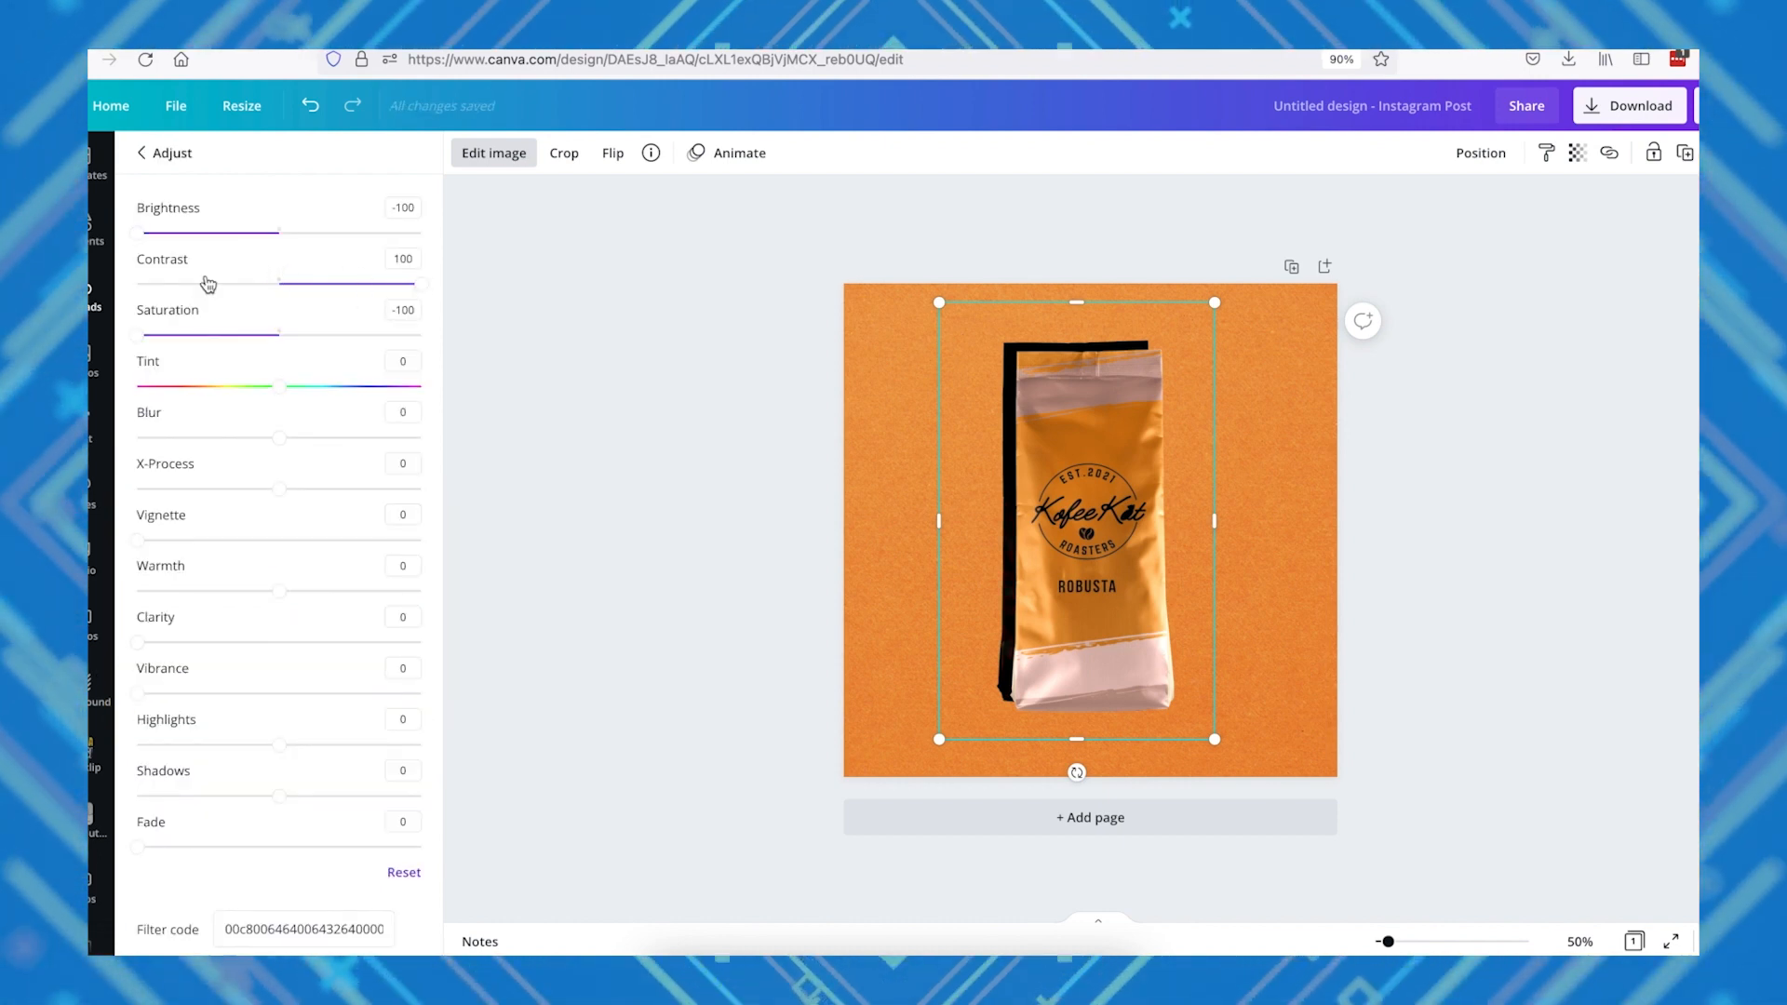
pyautogui.moveTo(279, 437); pyautogui.dragTo(290, 437)
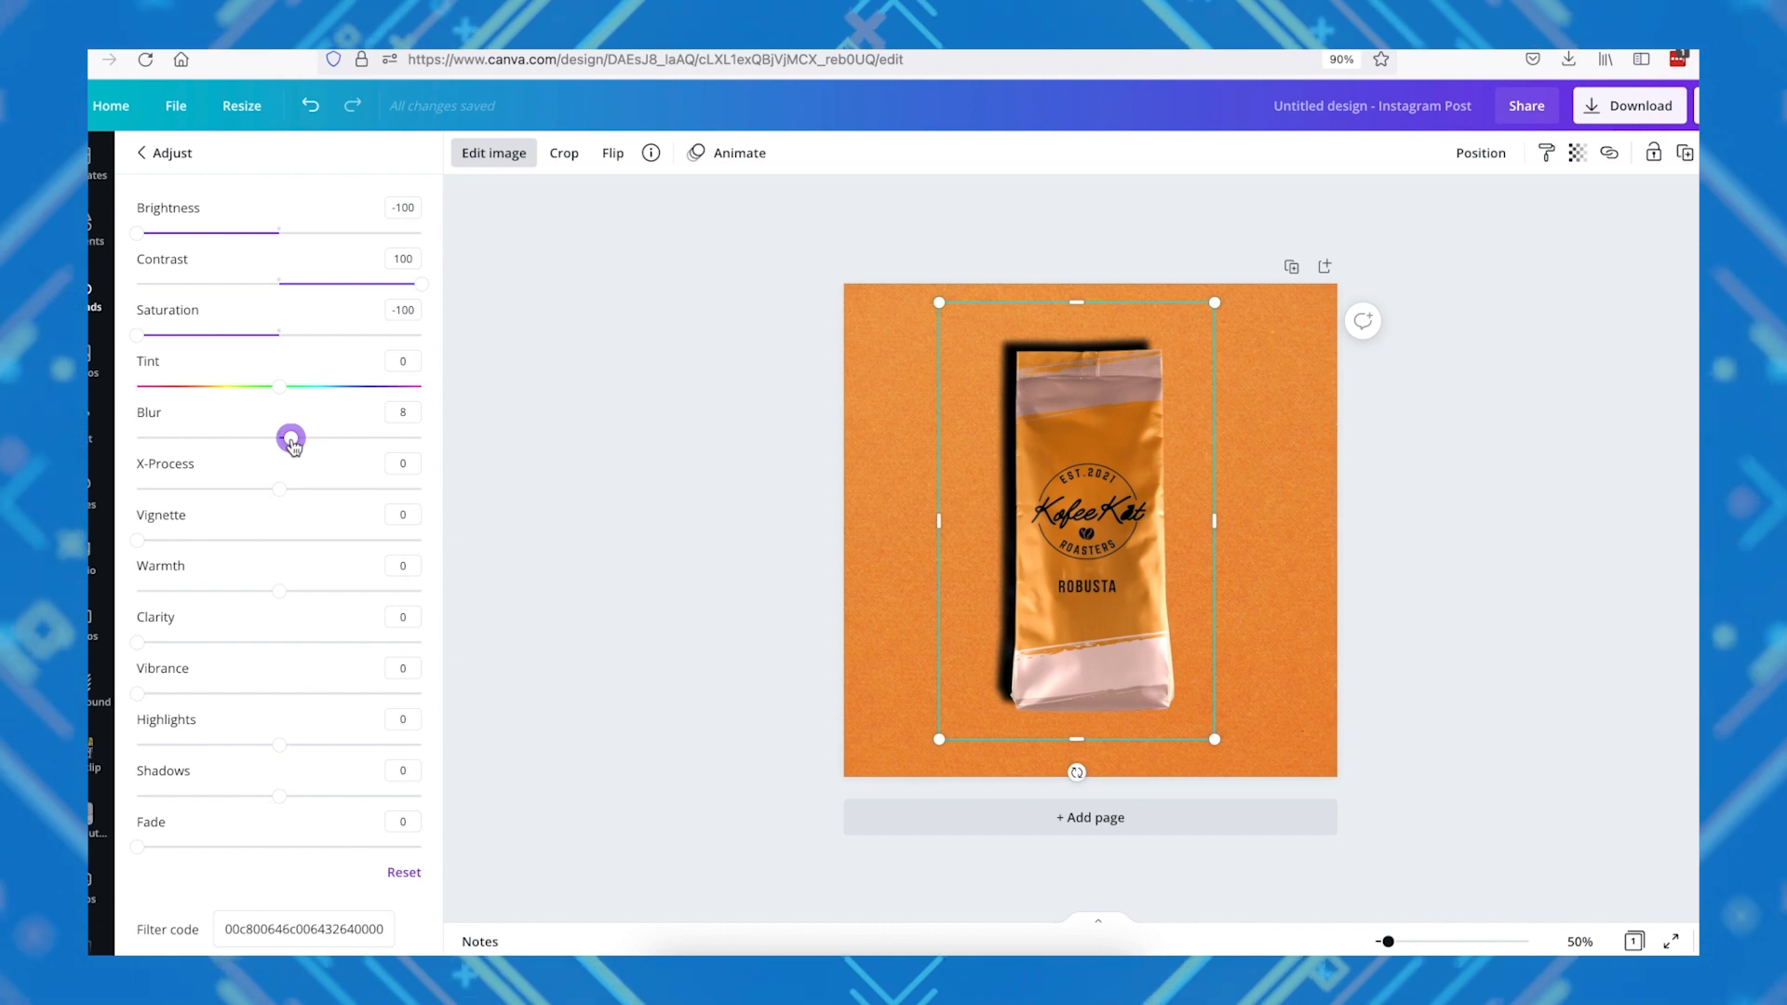
pyautogui.click(139, 153)
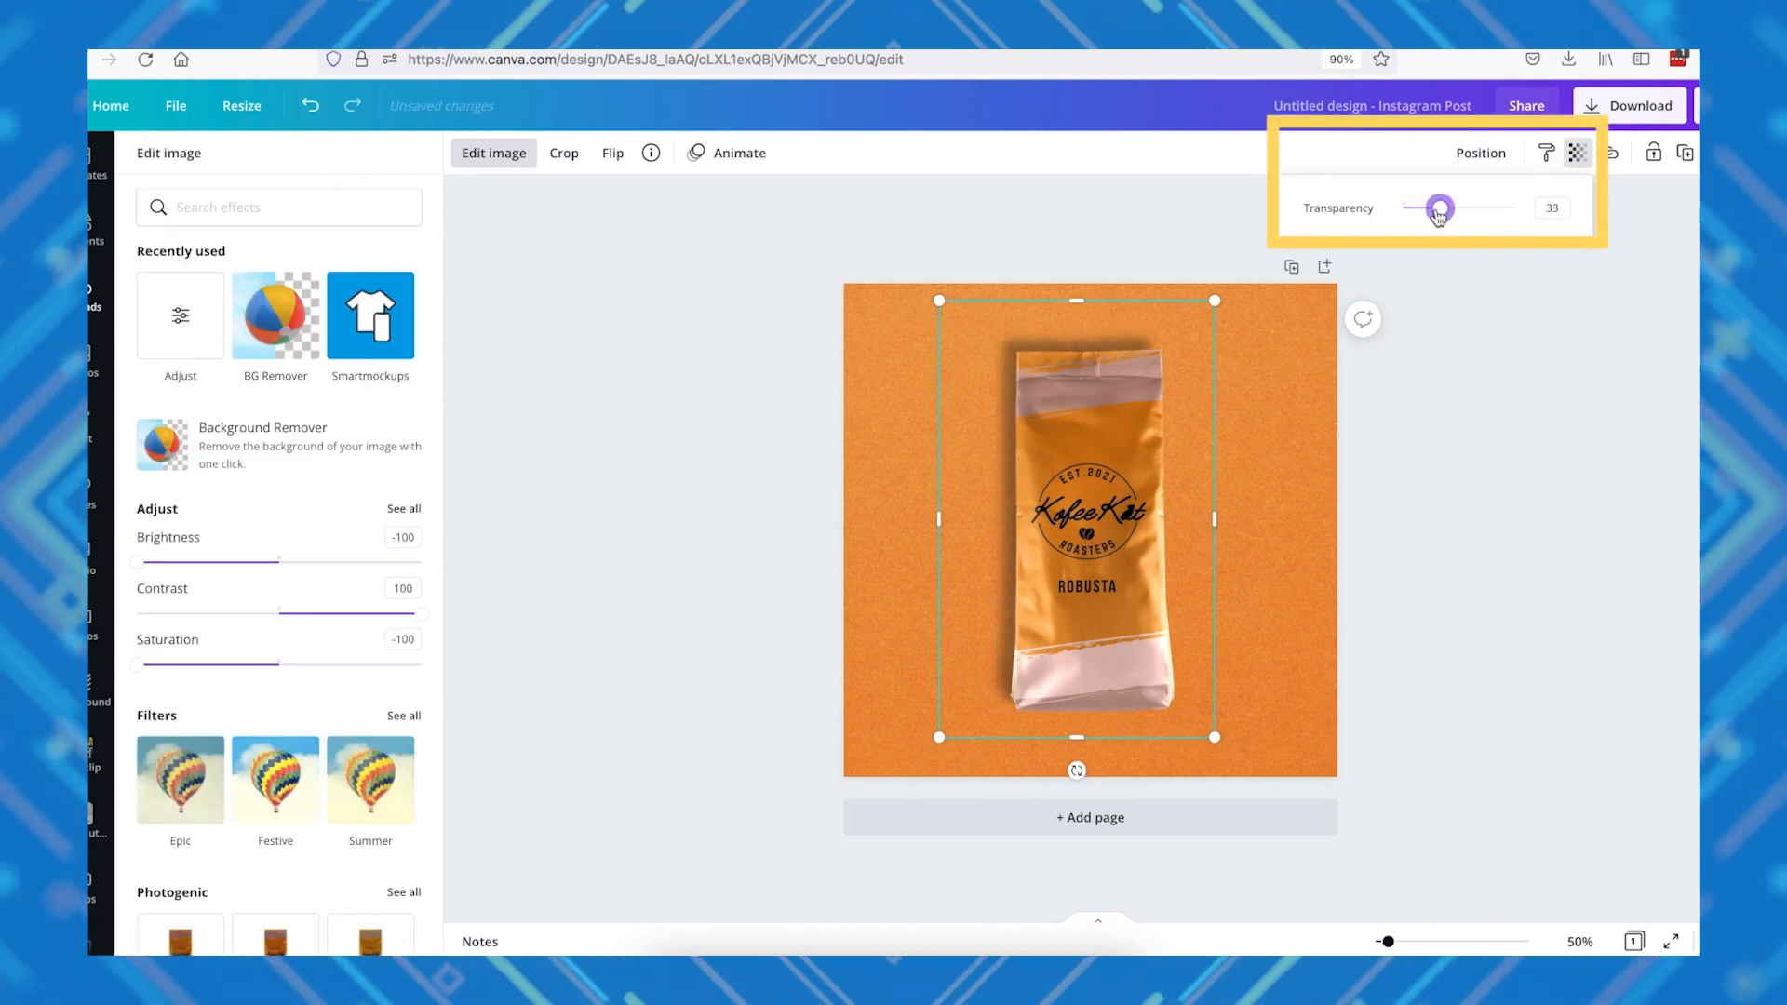
pyautogui.click(1497, 263)
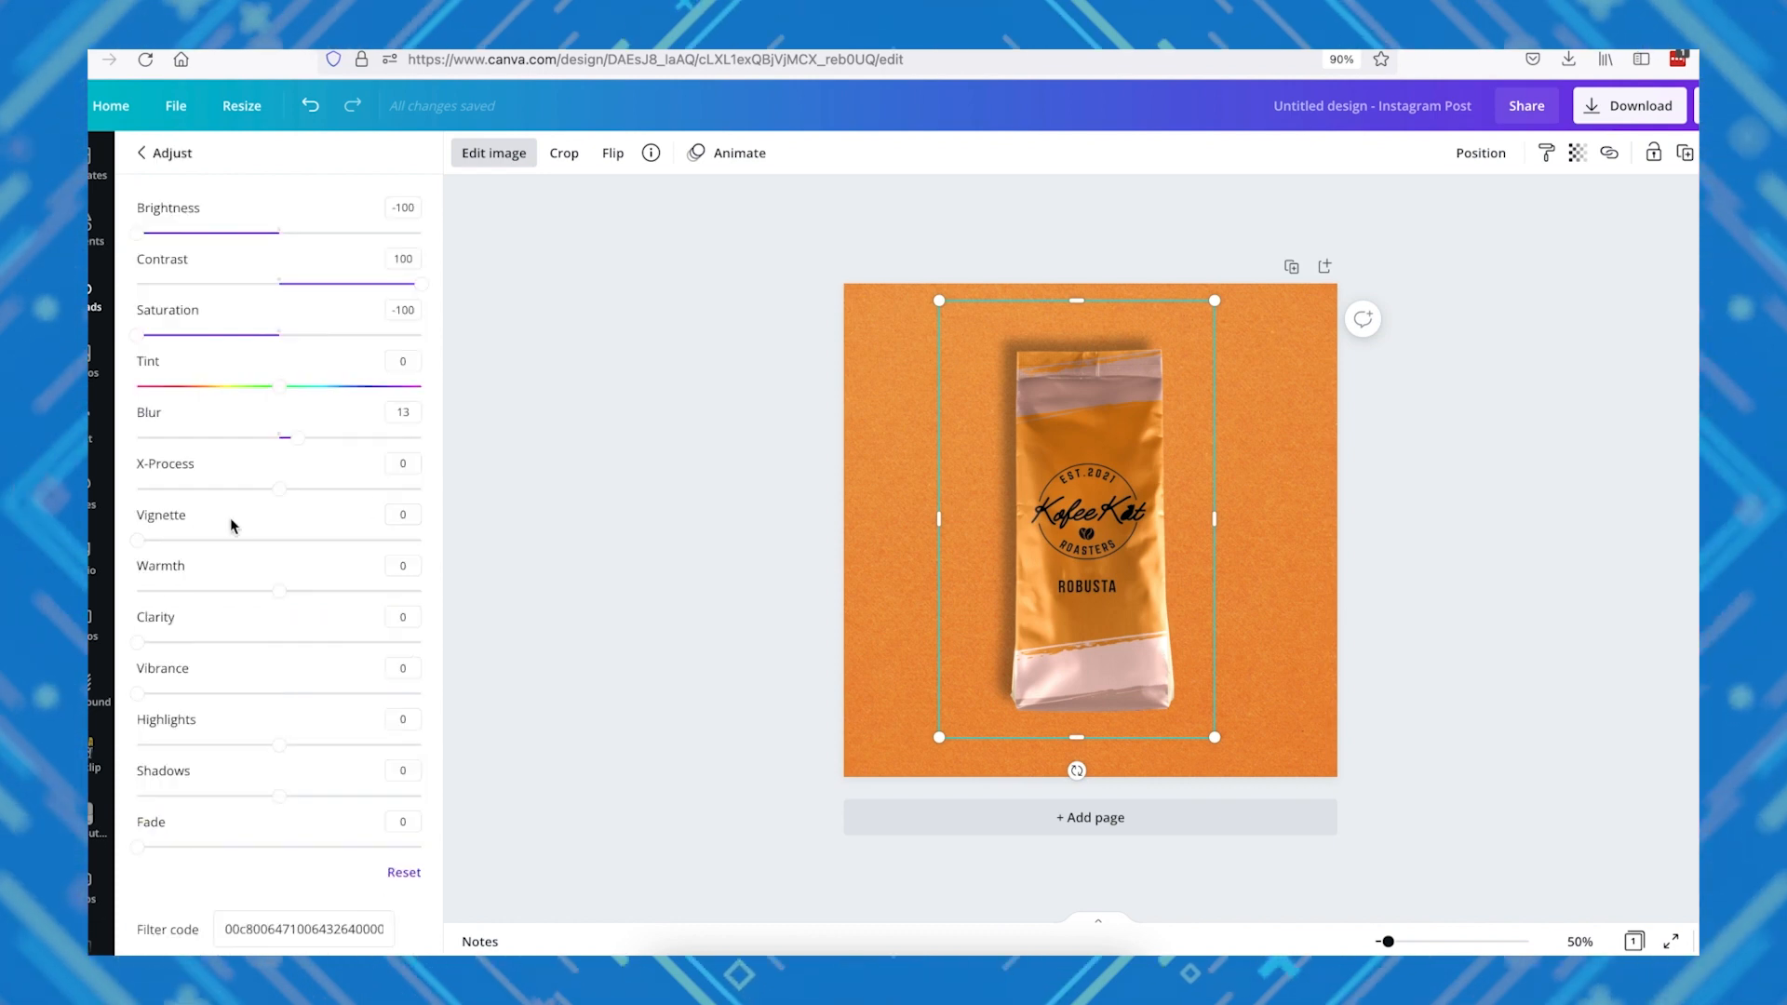
pyautogui.moveTo(285, 437); pyautogui.dragTo(306, 437)
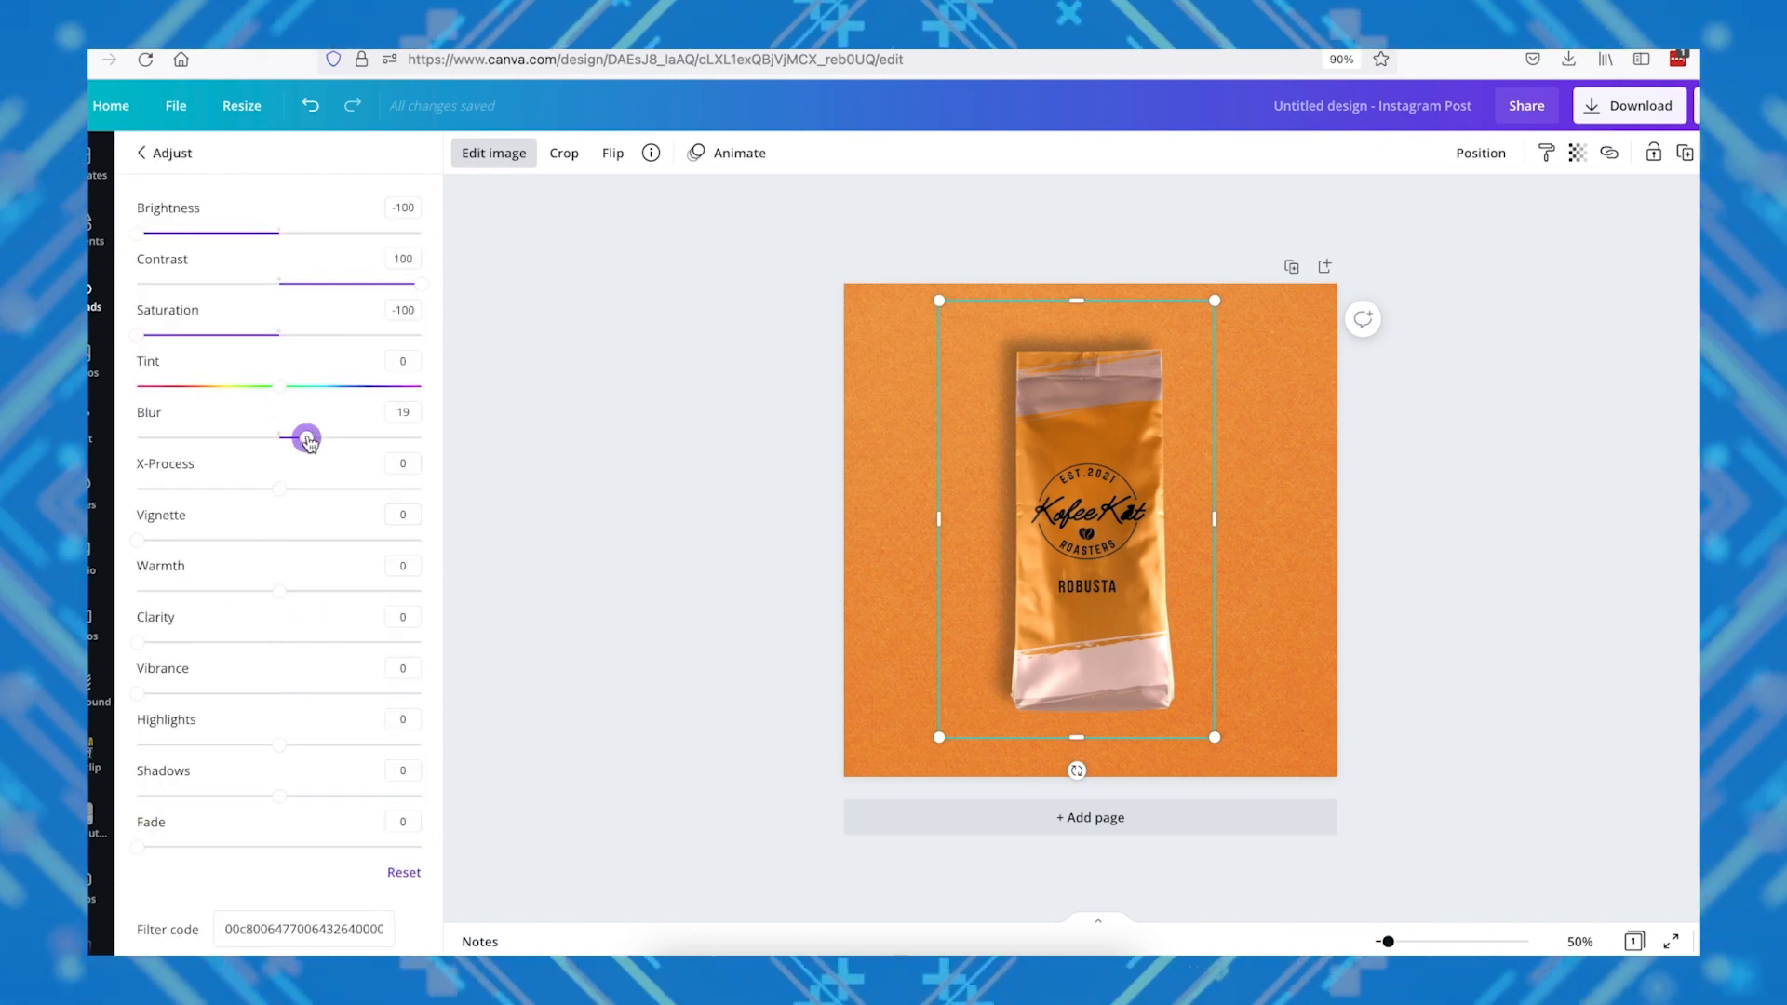
pyautogui.moveTo(305, 437); pyautogui.dragTo(300, 438)
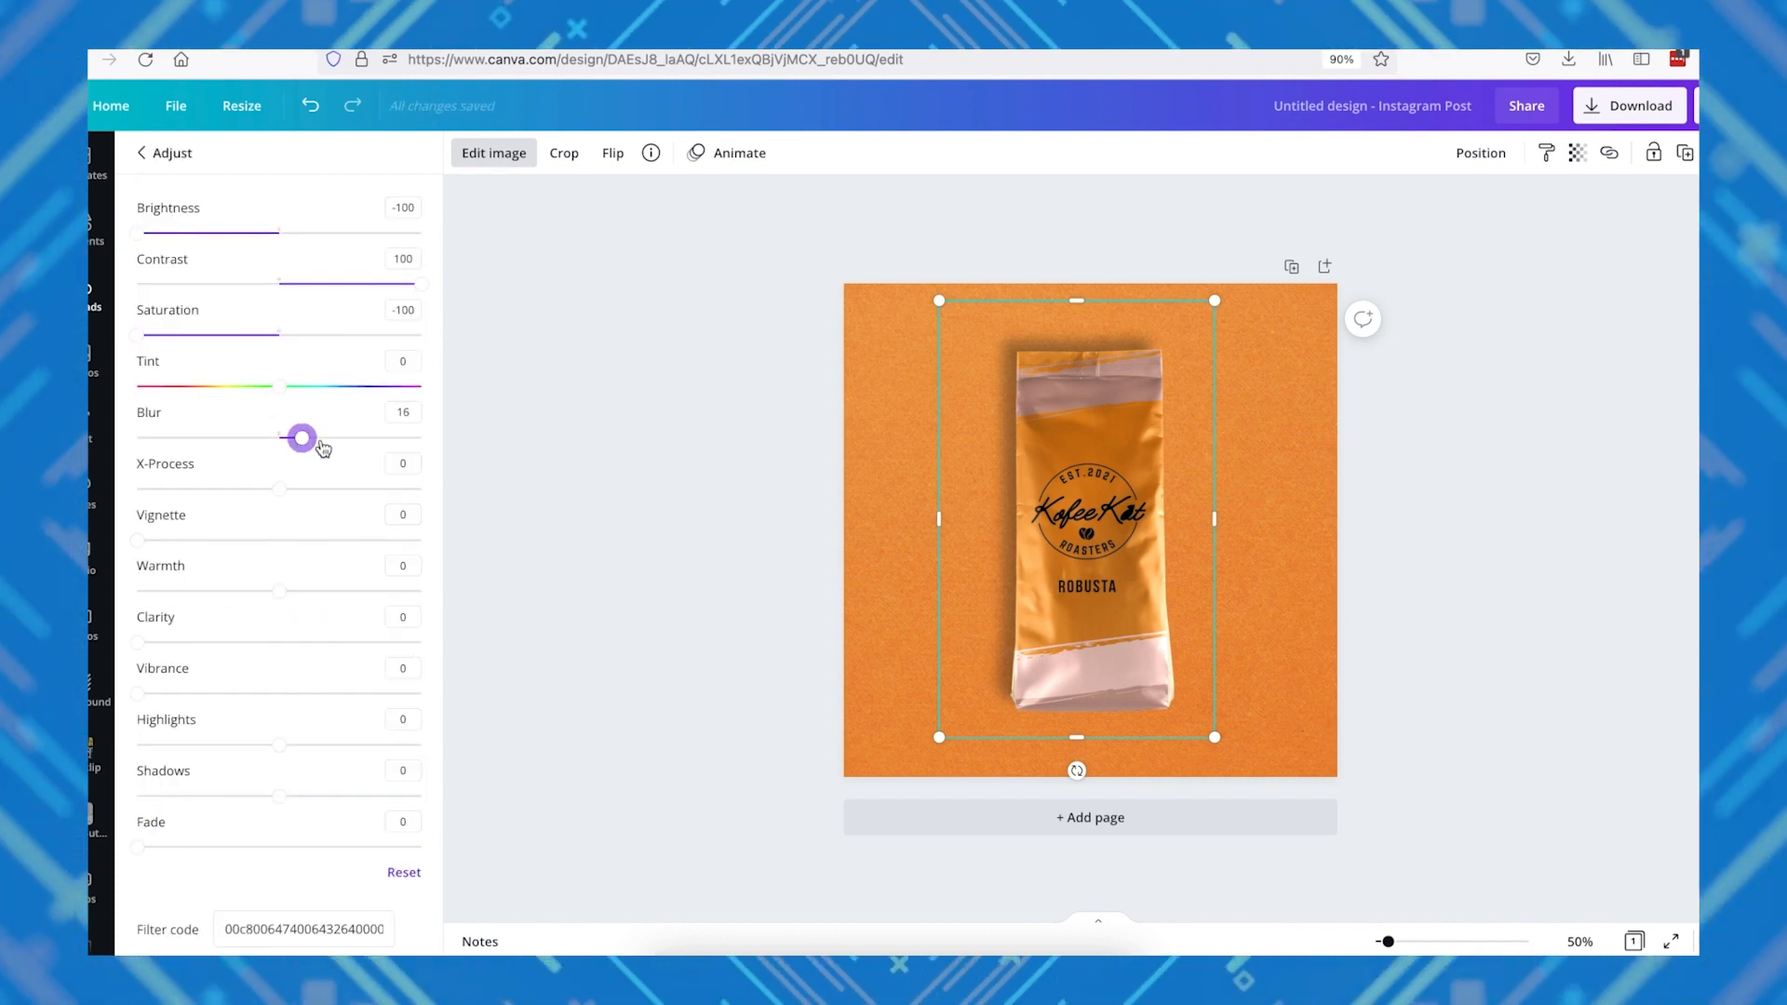
pyautogui.moveTo(301, 437); pyautogui.dragTo(289, 438)
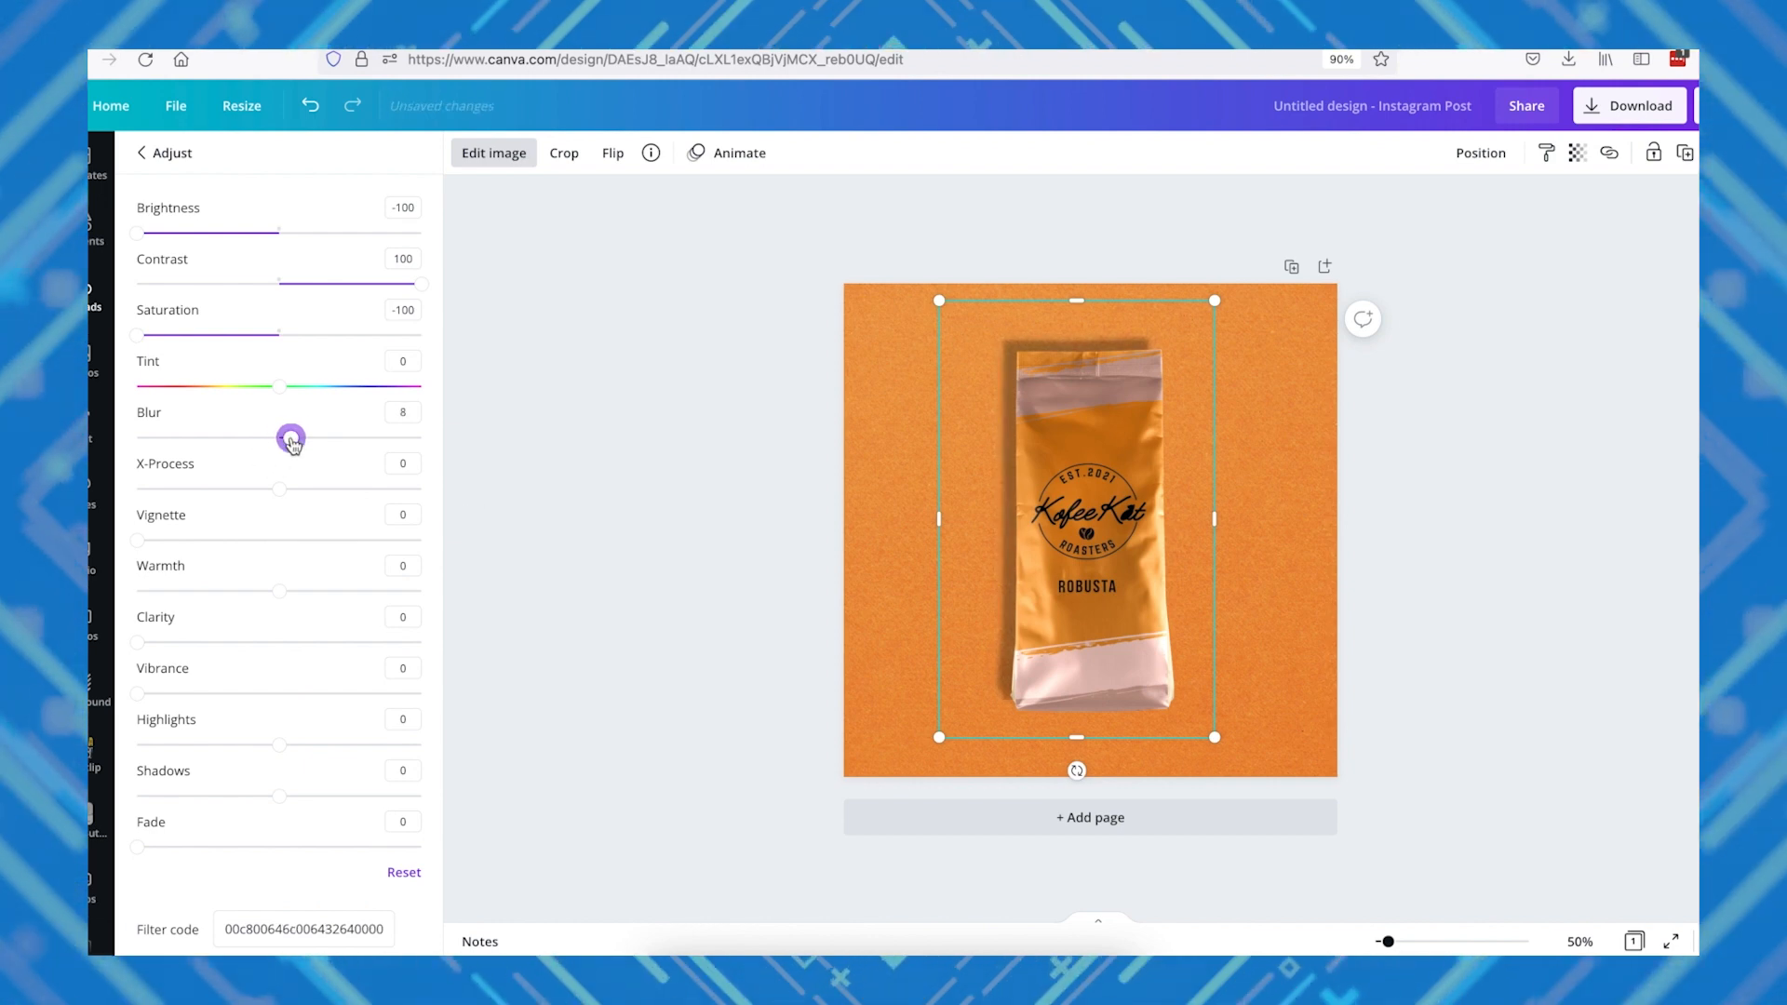
pyautogui.moveTo(280, 438); pyautogui.dragTo(293, 438)
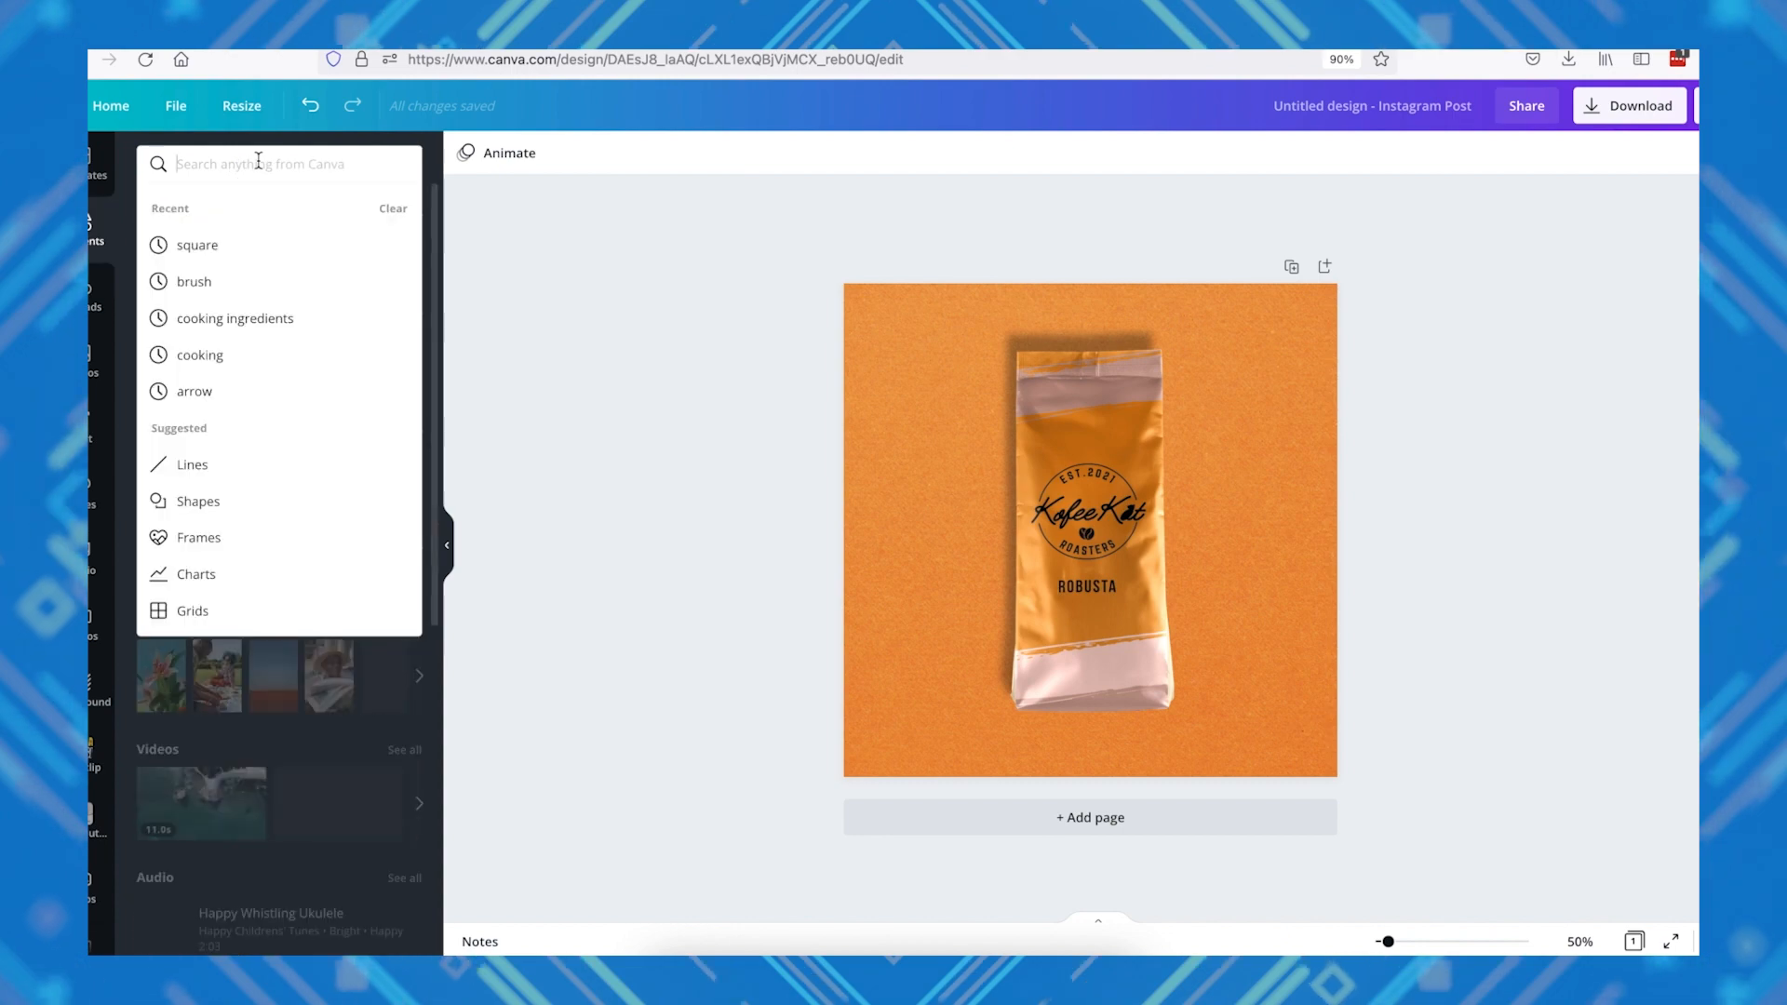
# - Place coffee beans around the bag and group the bag with its shadow
pyautogui.write('coffee beans')
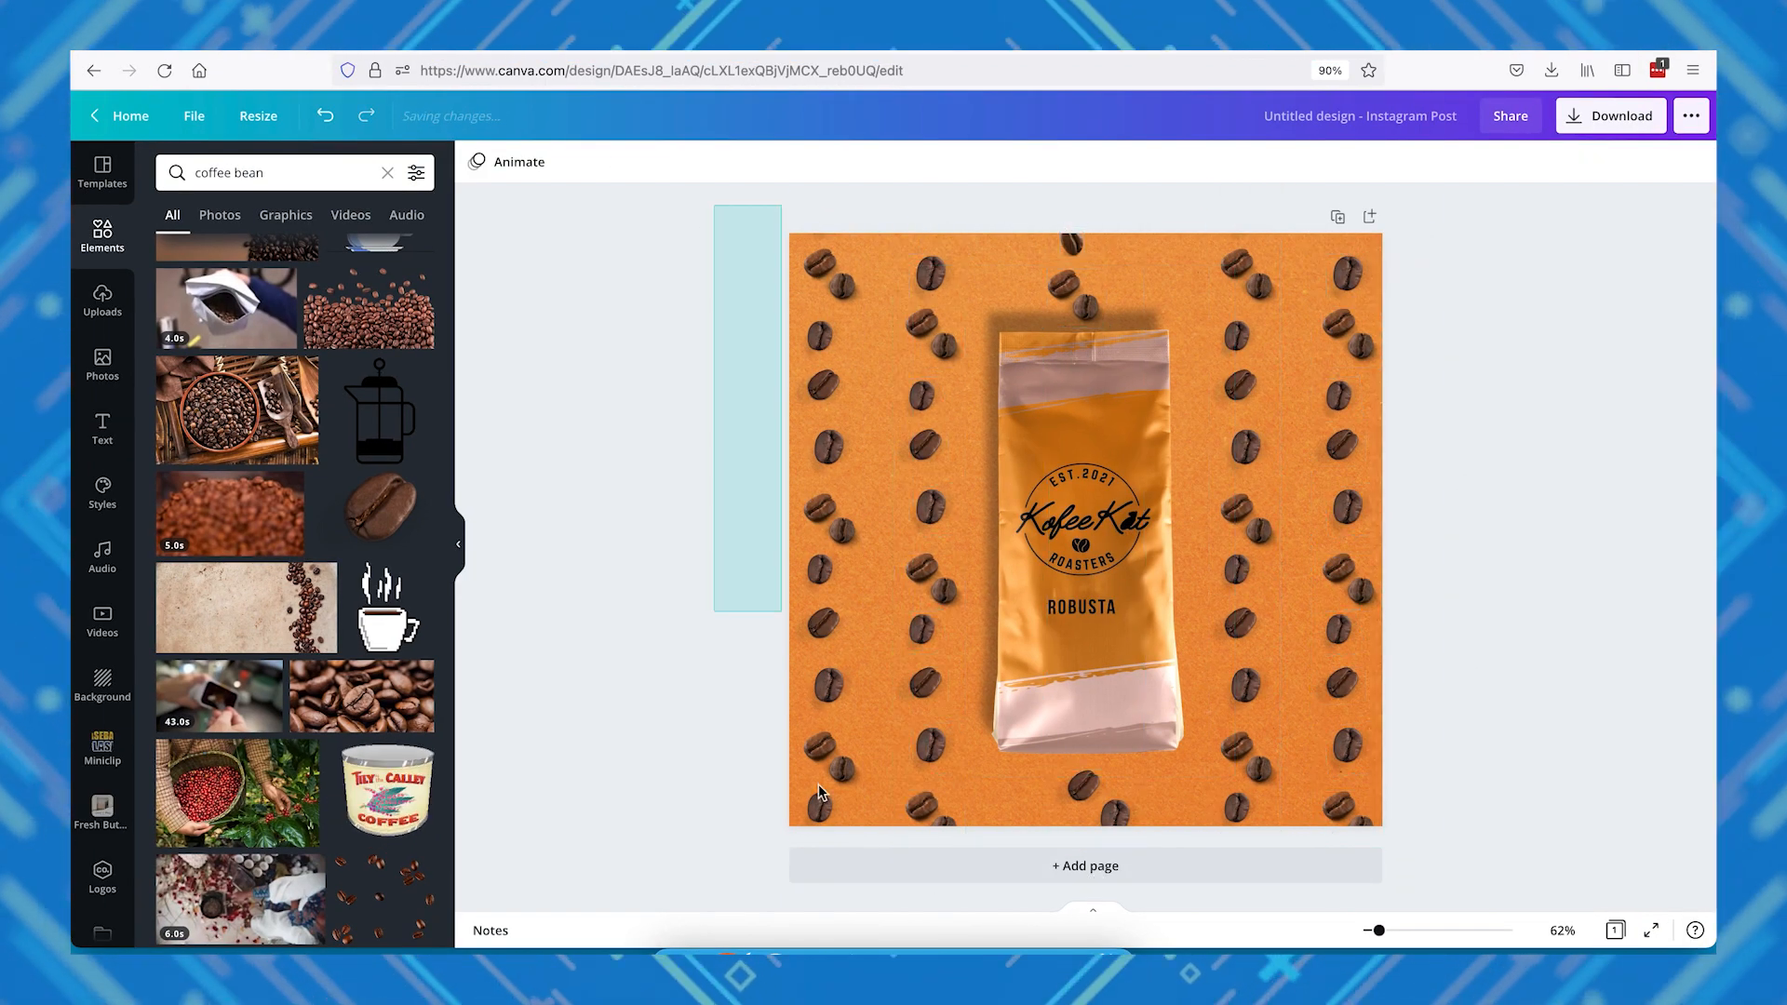
pyautogui.click(1082, 524)
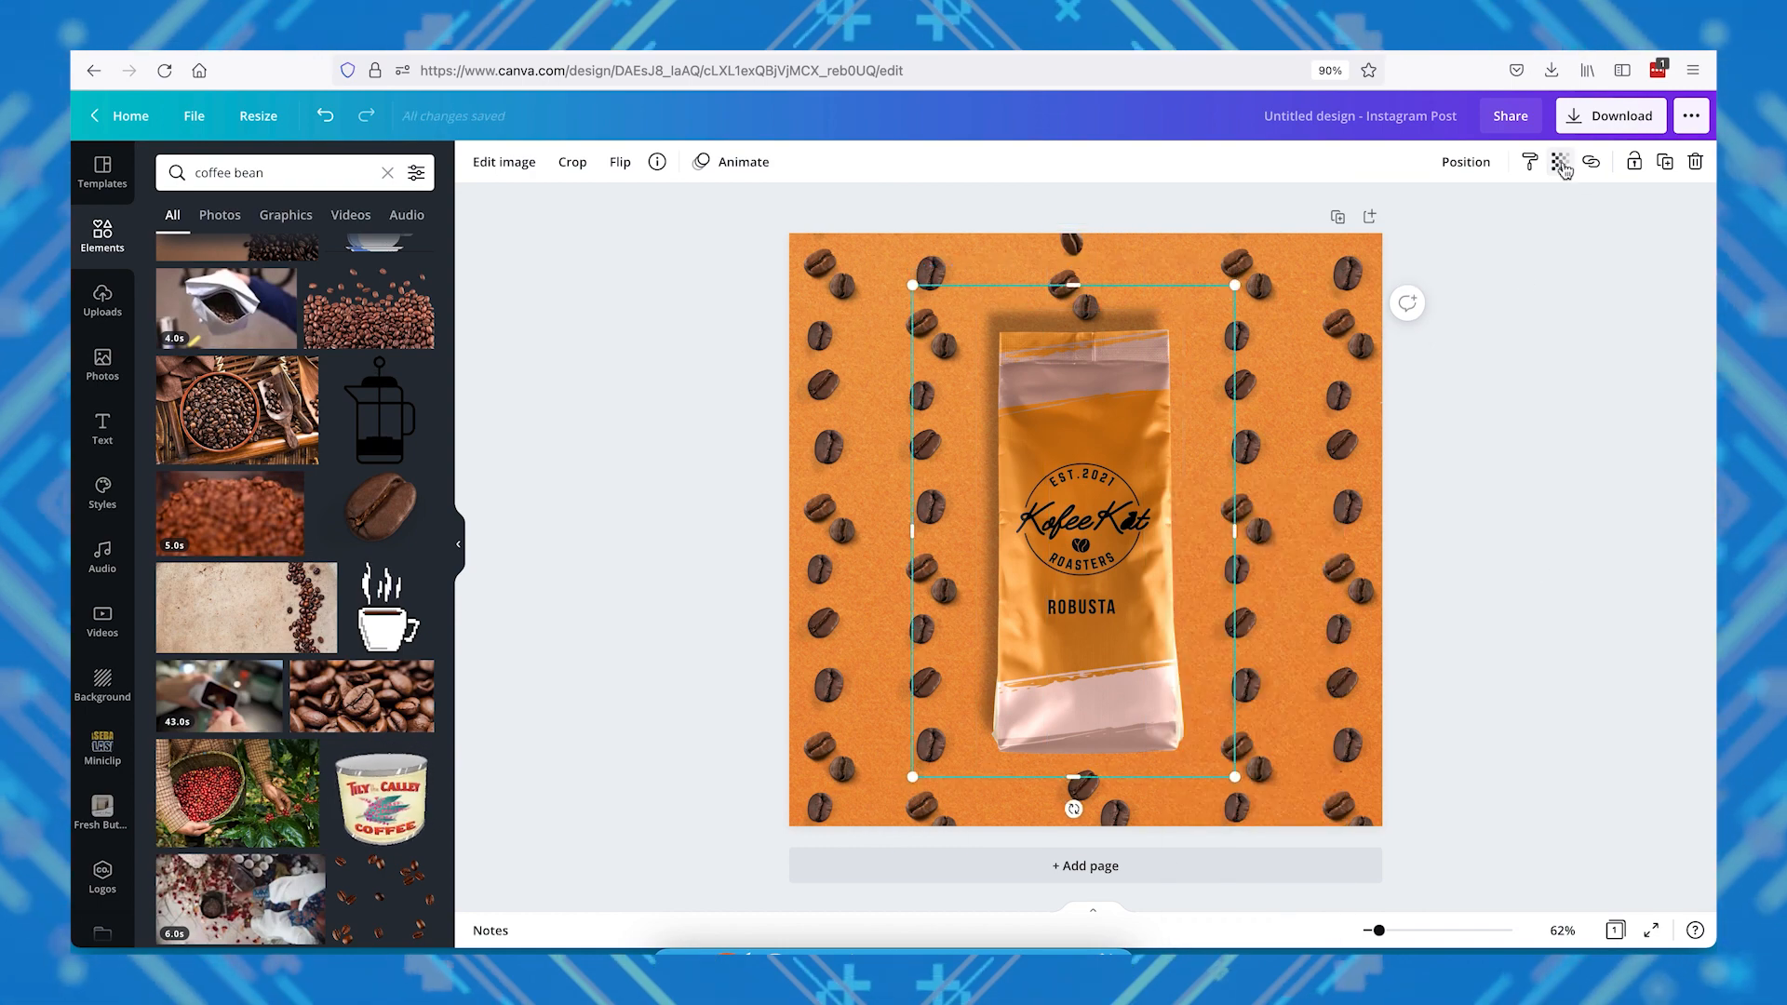
pyautogui.click(502, 161)
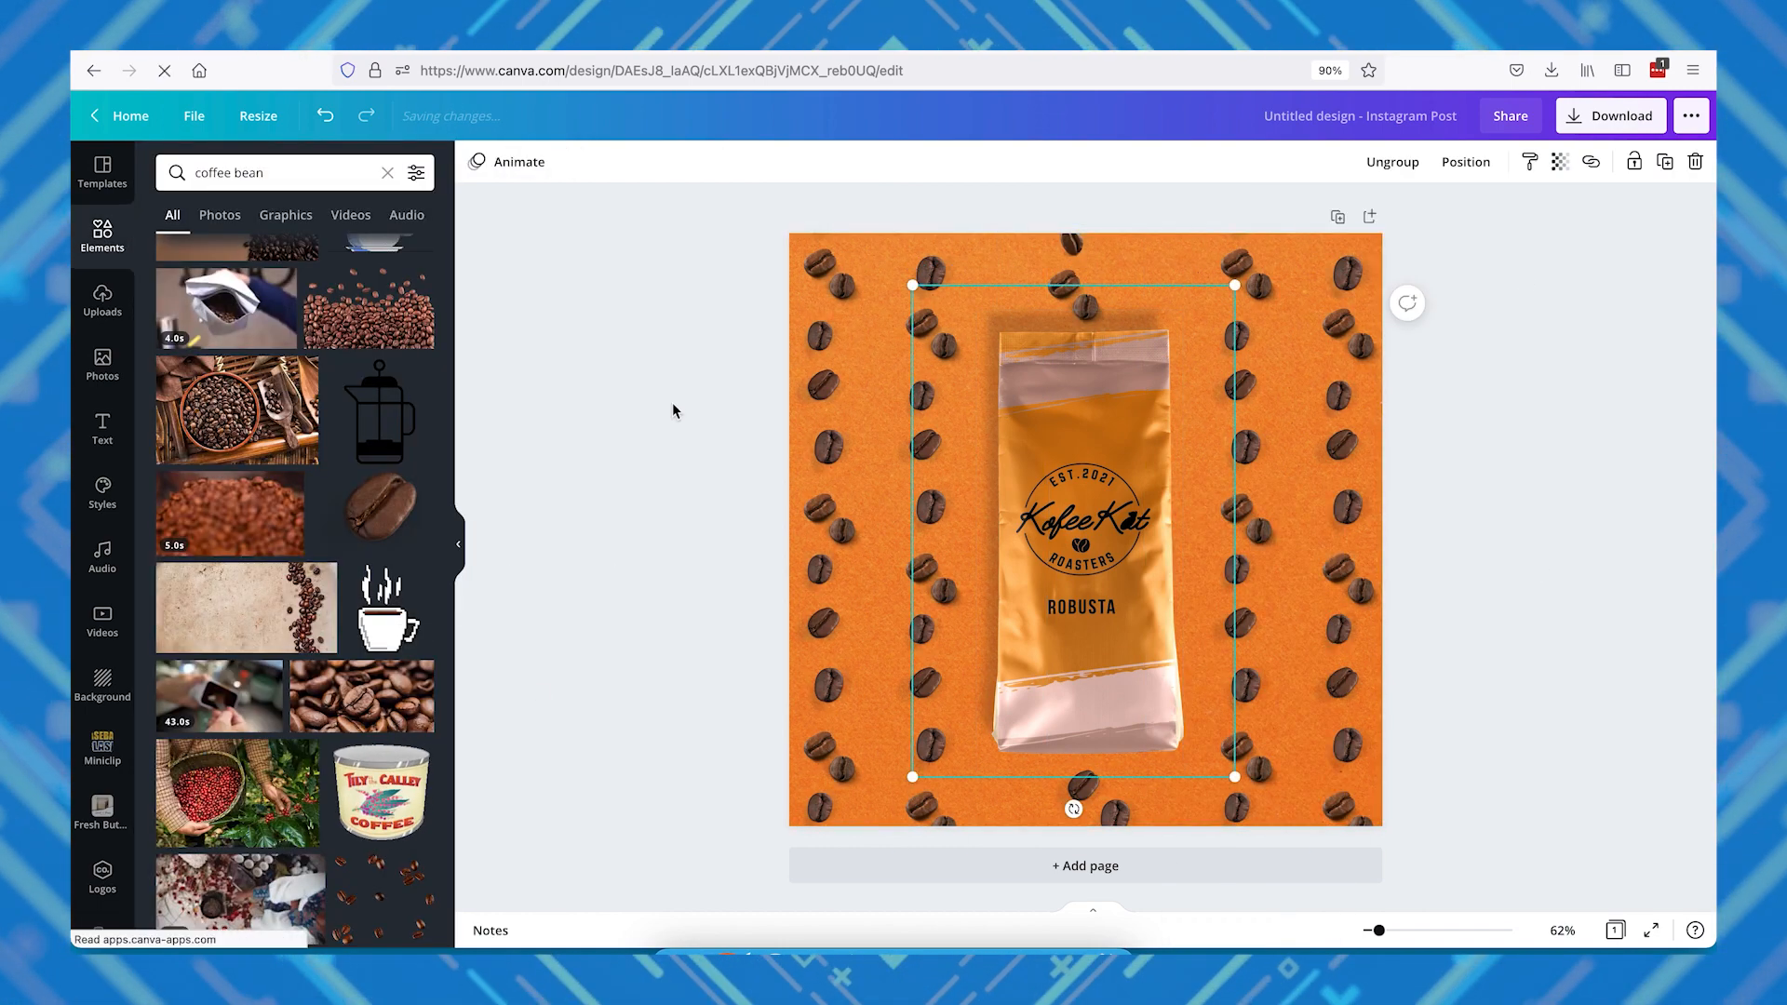
# - Apply the Pop page animation and bring up the download options
pyautogui.click(389, 619)
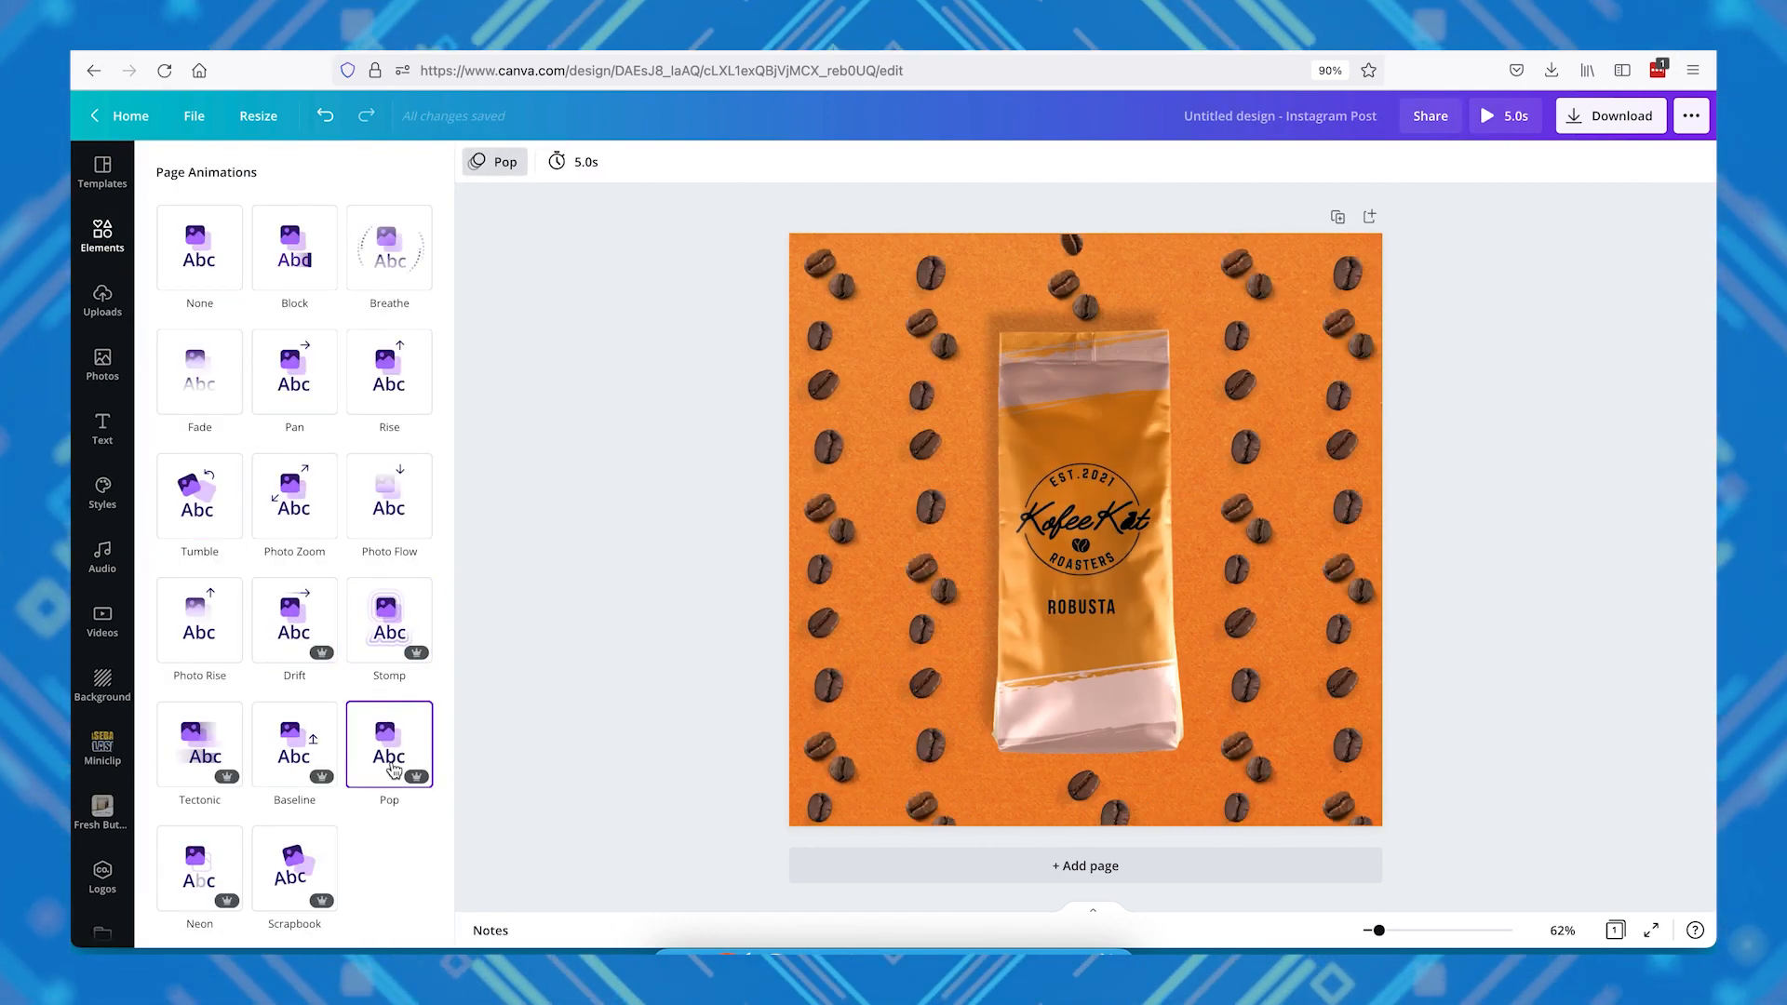
pyautogui.click(1610, 115)
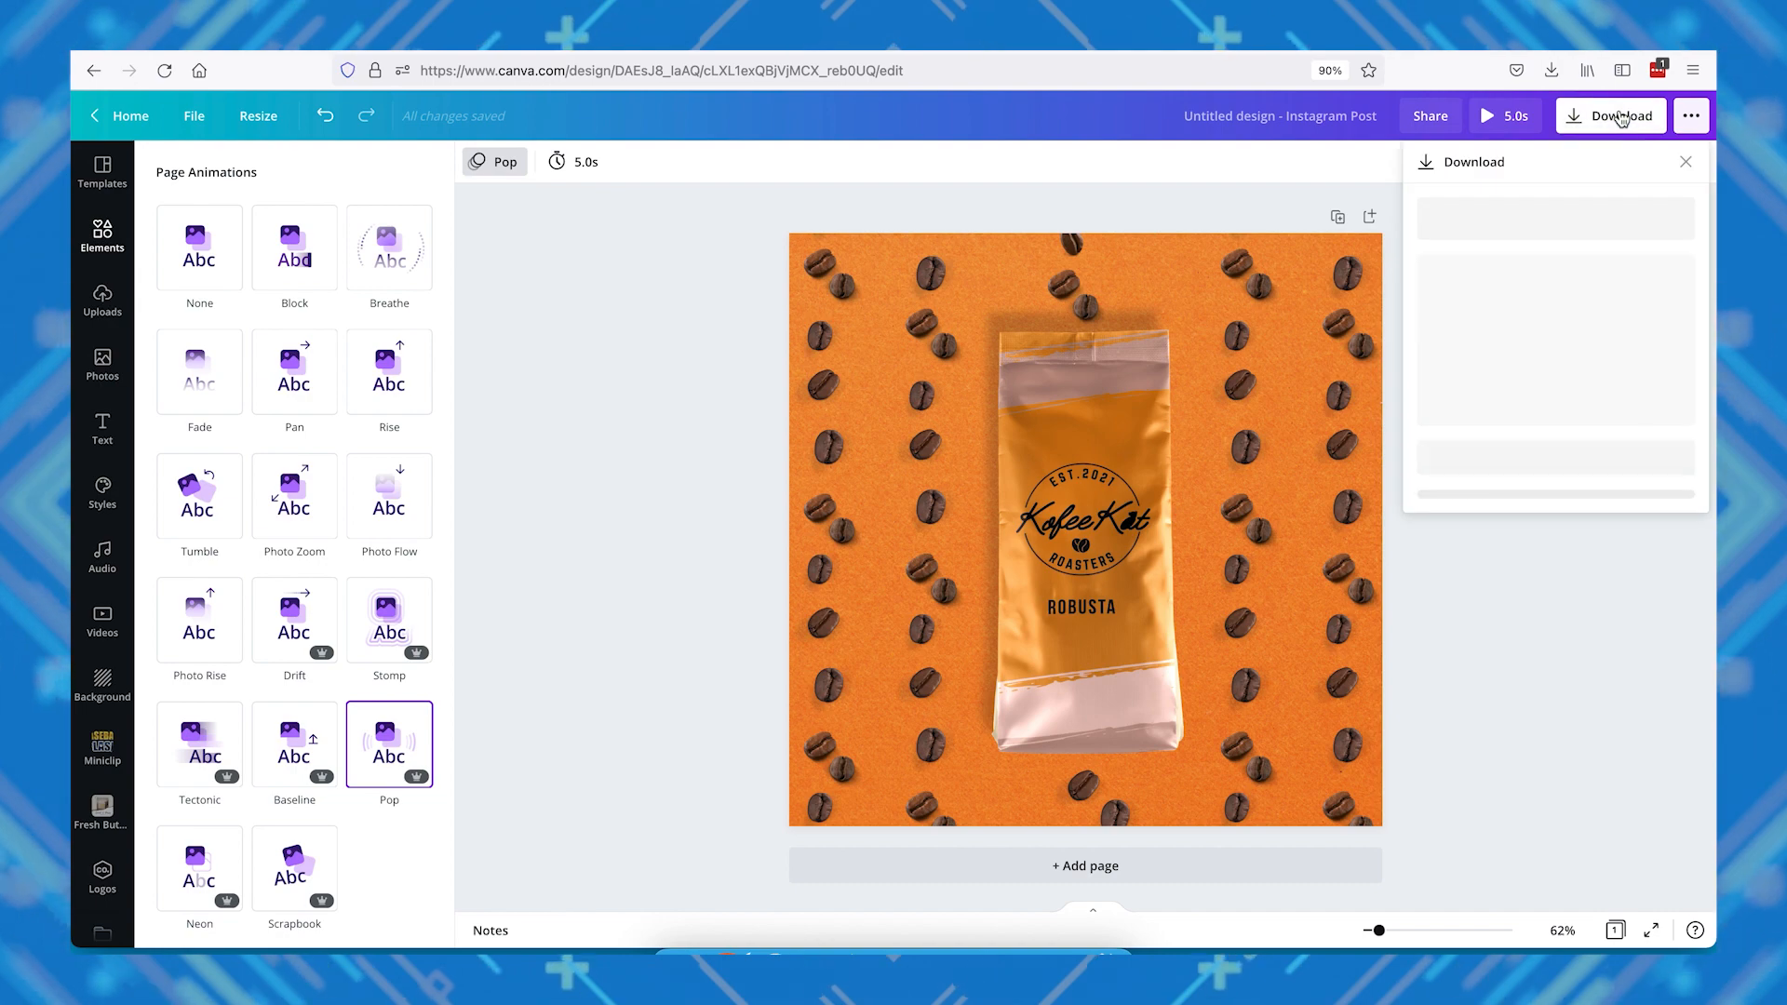
pyautogui.click(1610, 115)
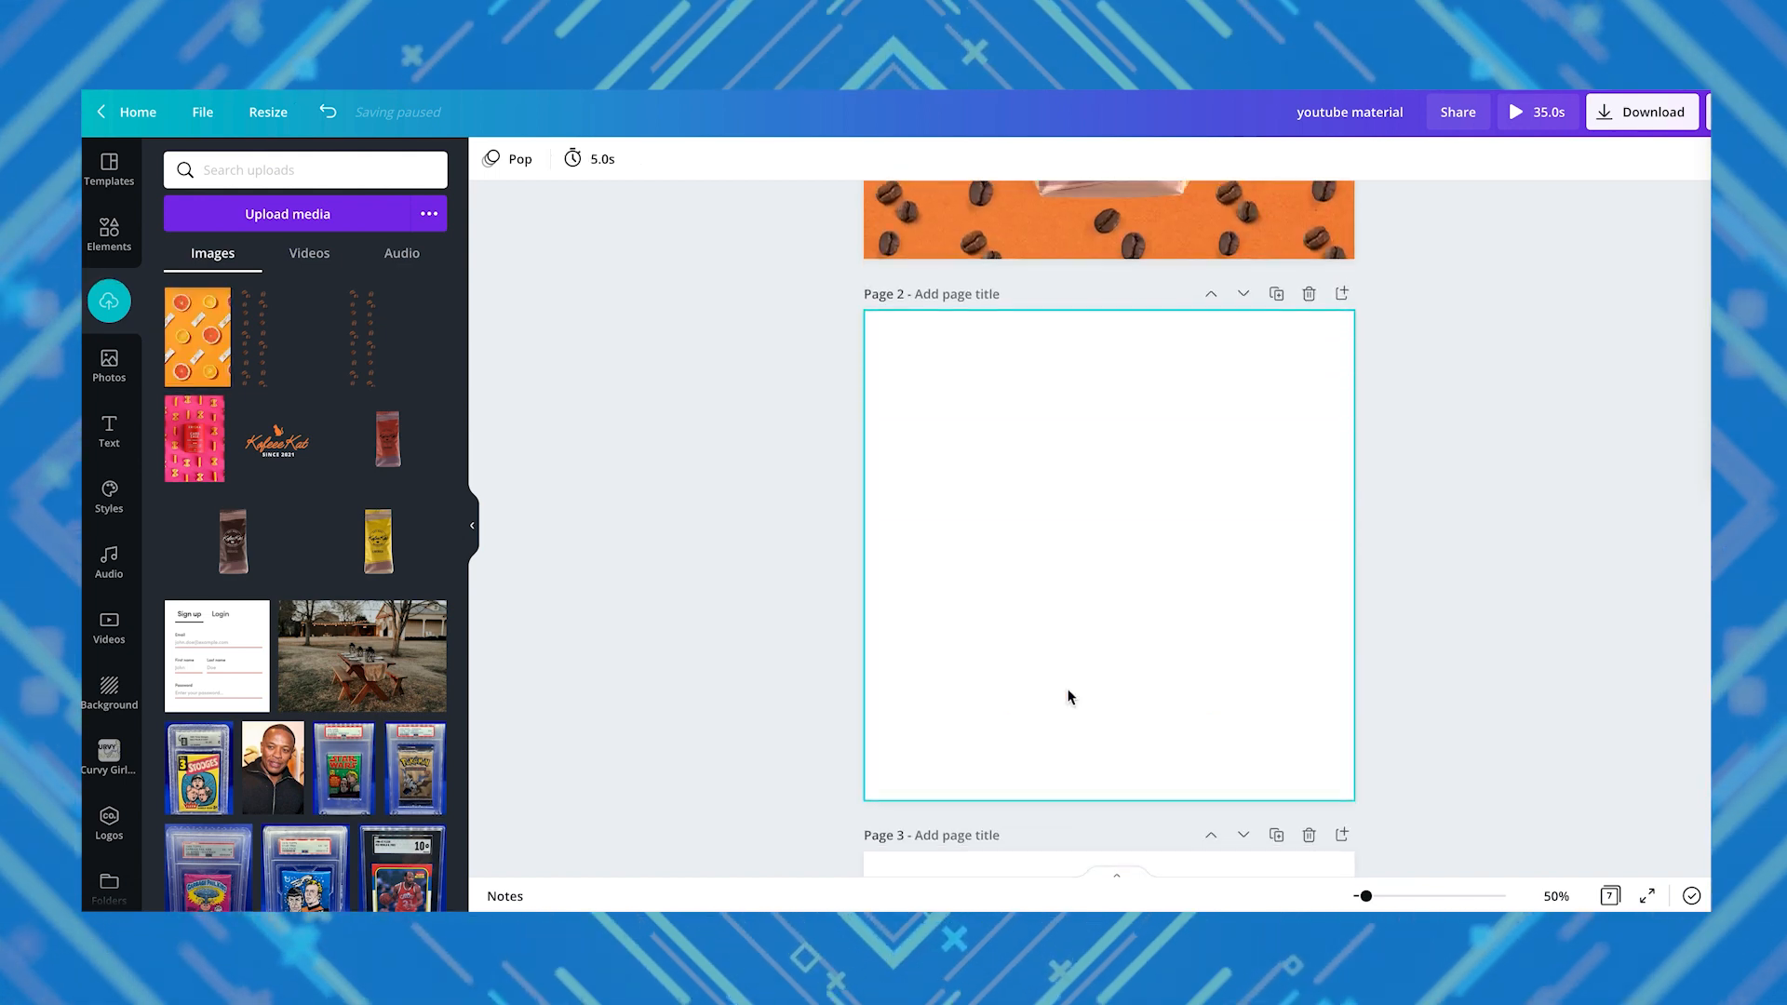
# - Add a background photo to page 2, reposition the rotated graphic, and search 'colored paper'
pyautogui.click(108, 234)
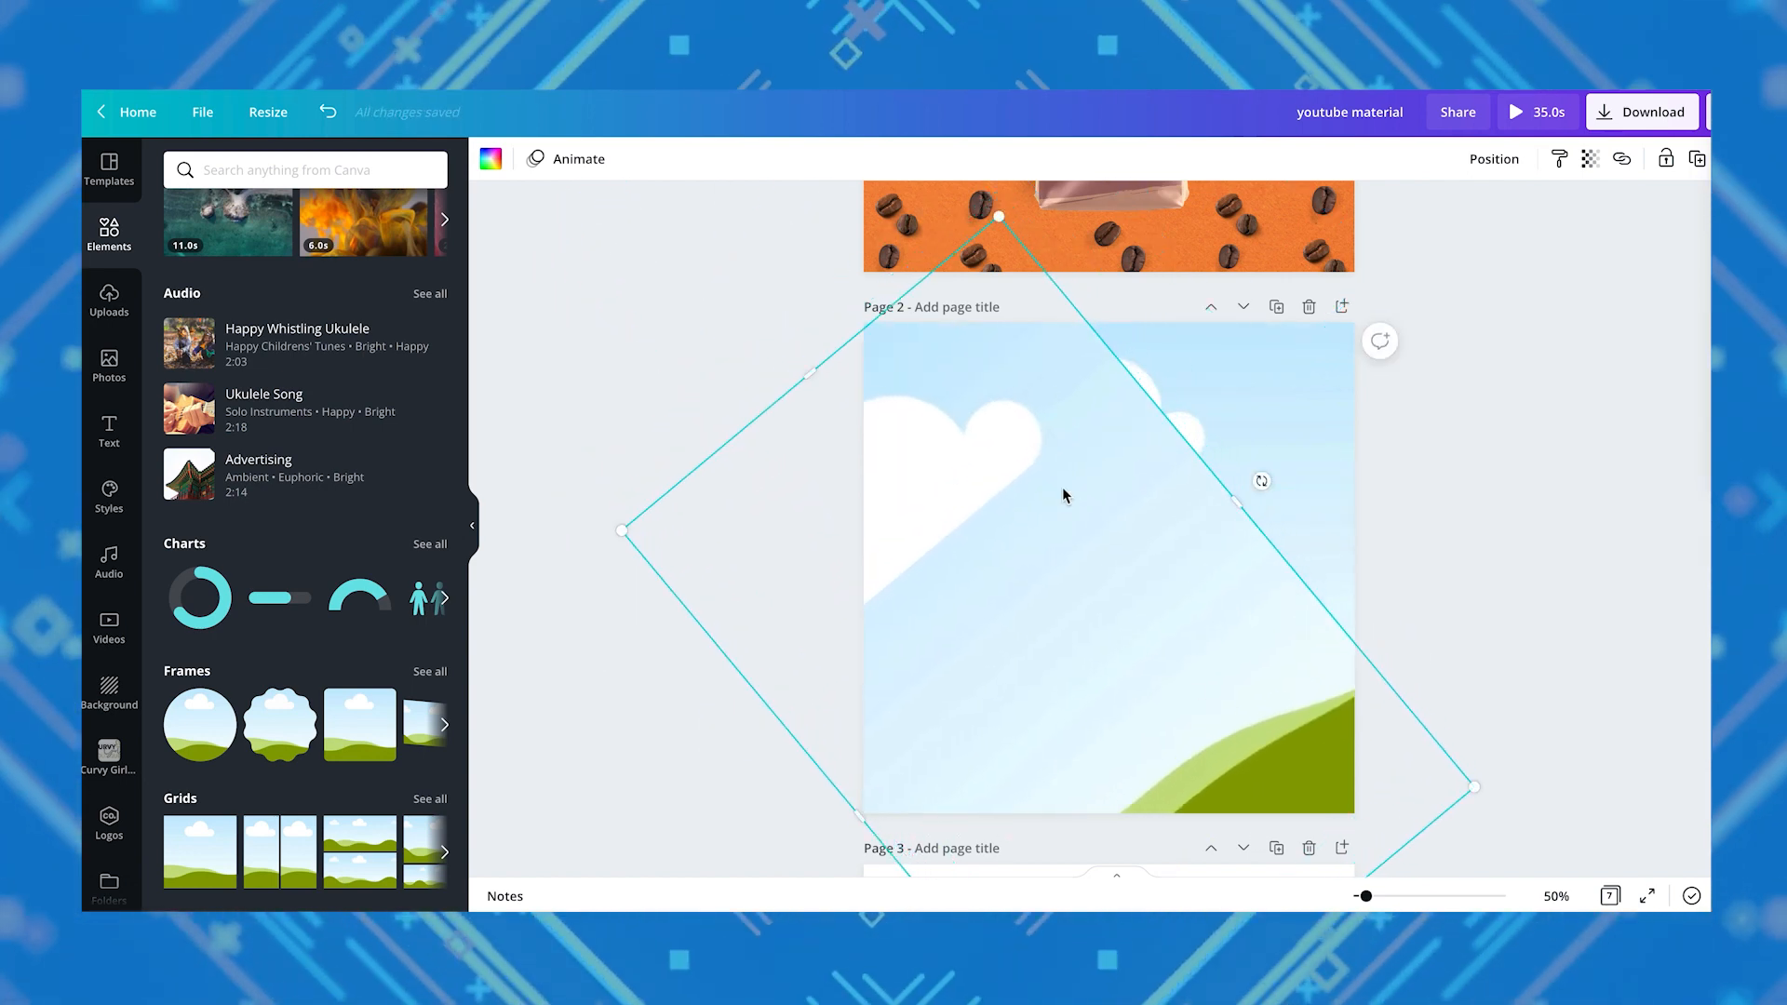
pyautogui.moveTo(1066, 495); pyautogui.dragTo(931, 495)
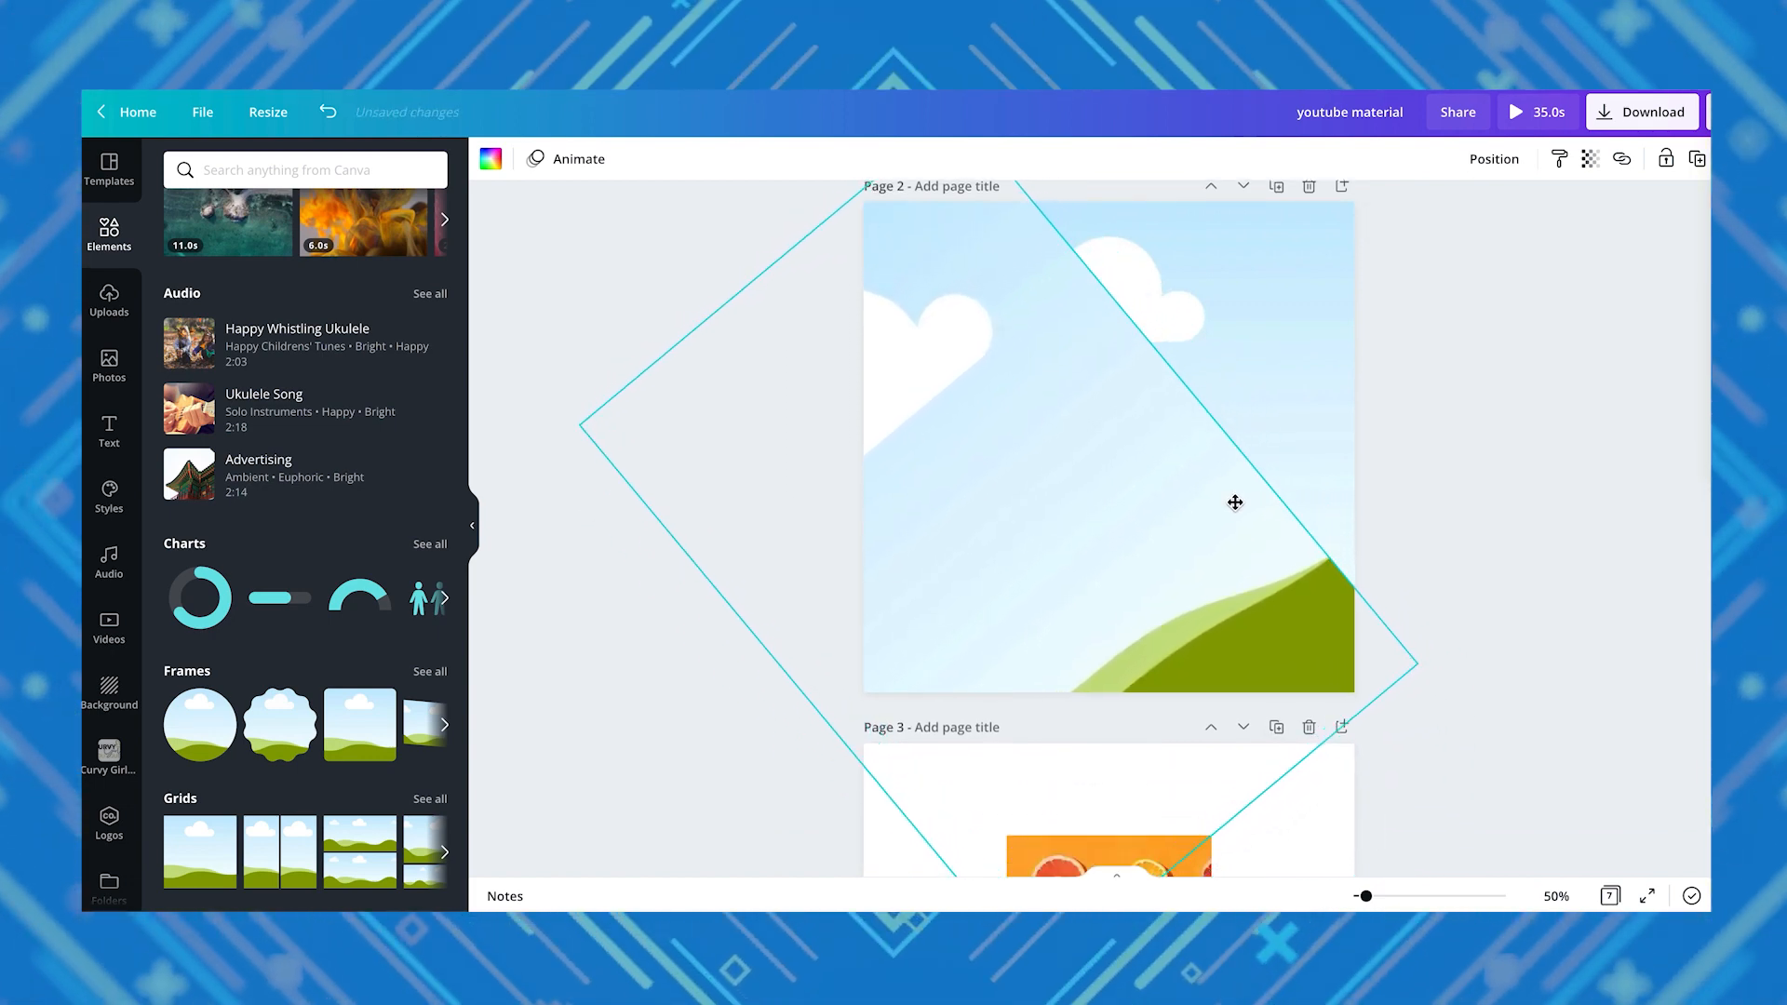
pyautogui.write('colored paper')
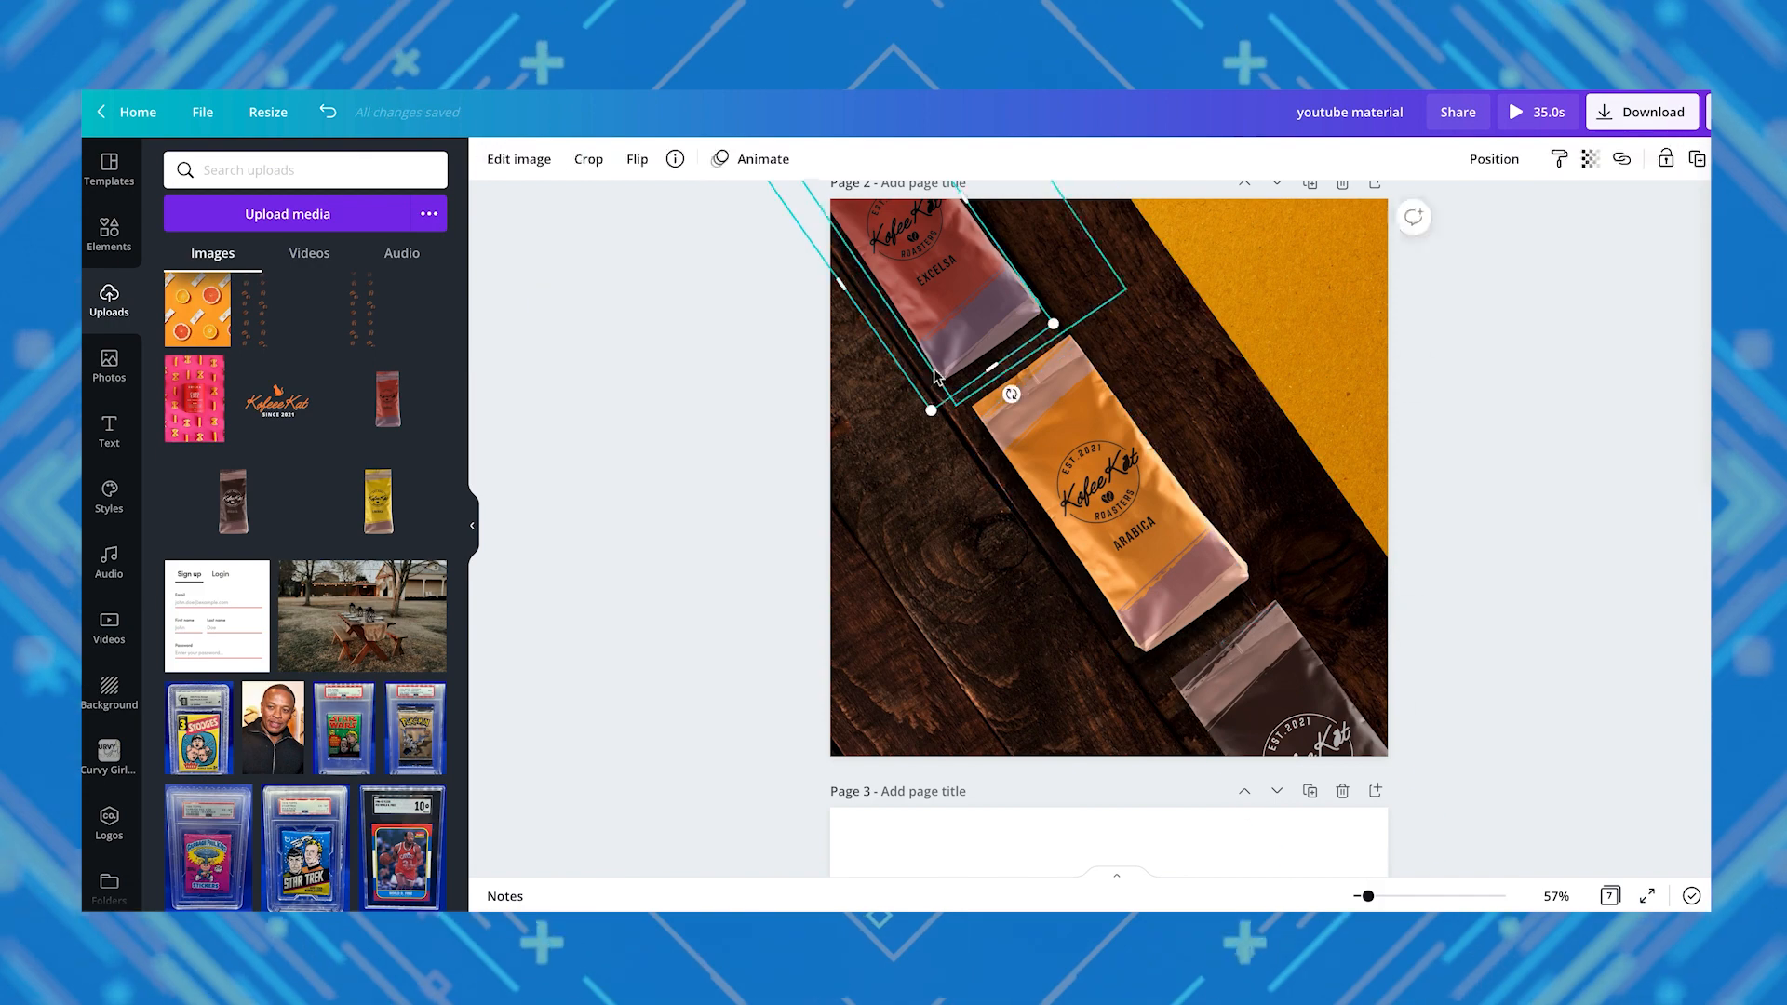
# - Add the white cup filled with coffee beans photo to page 2
pyautogui.click(109, 364)
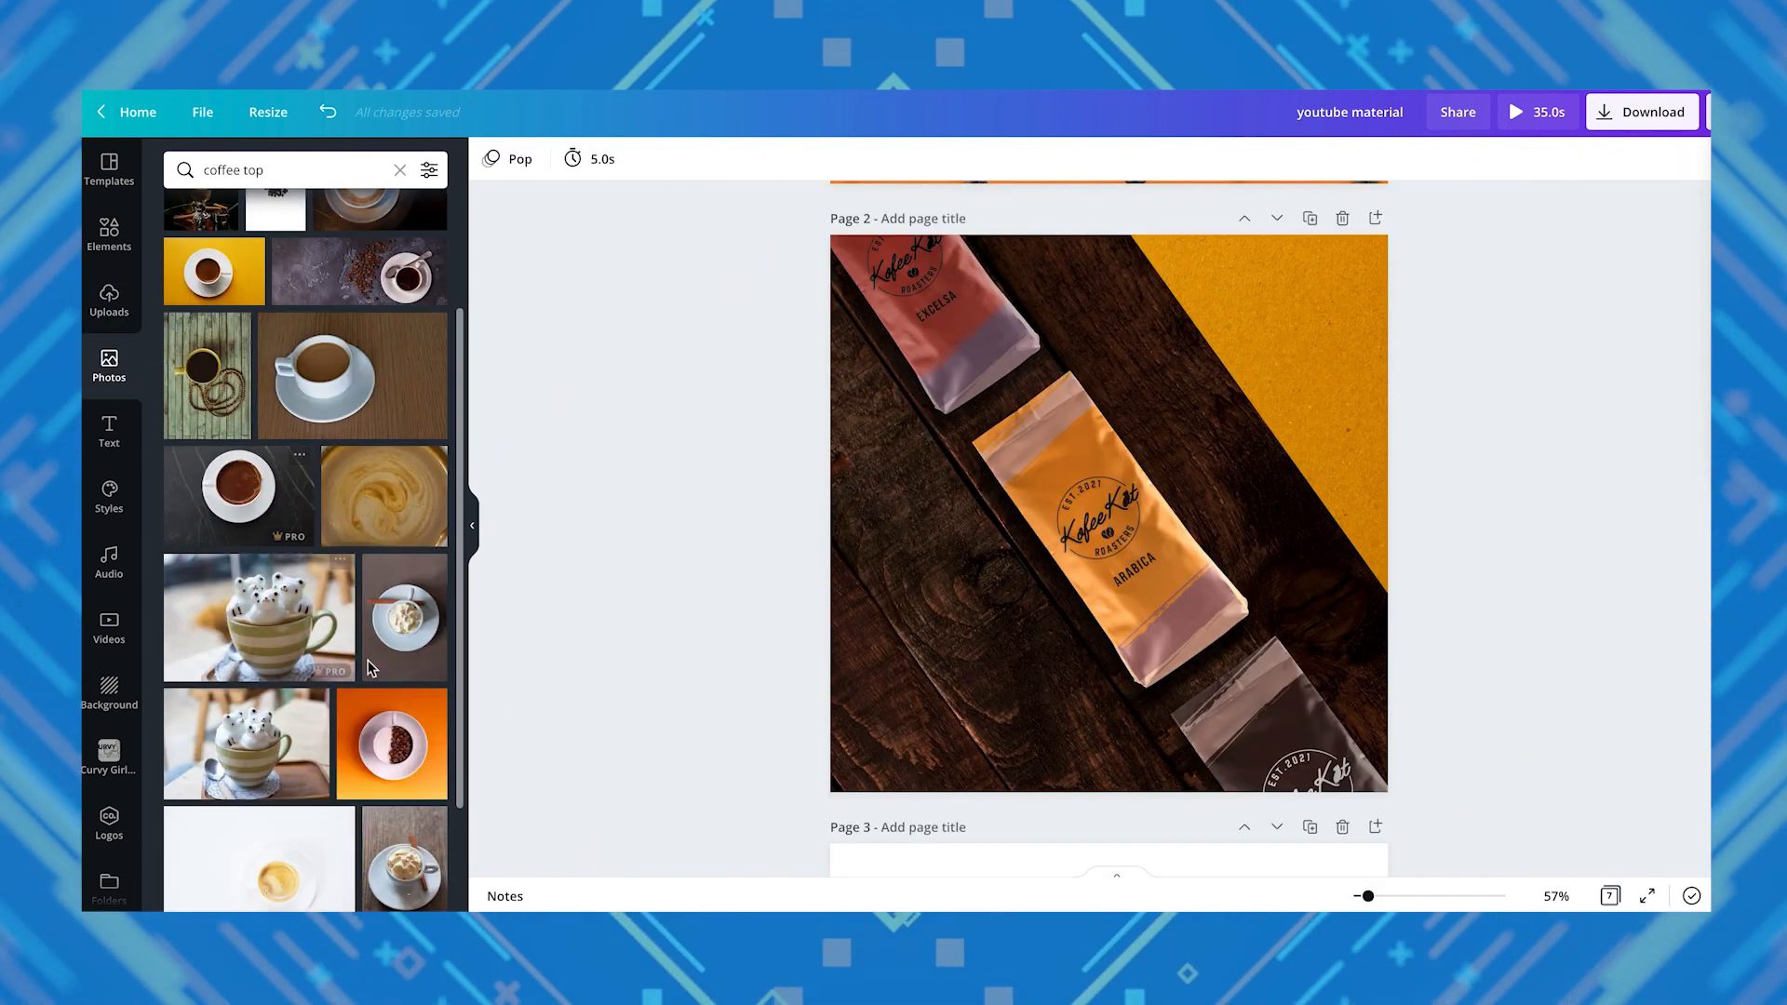
pyautogui.click(391, 743)
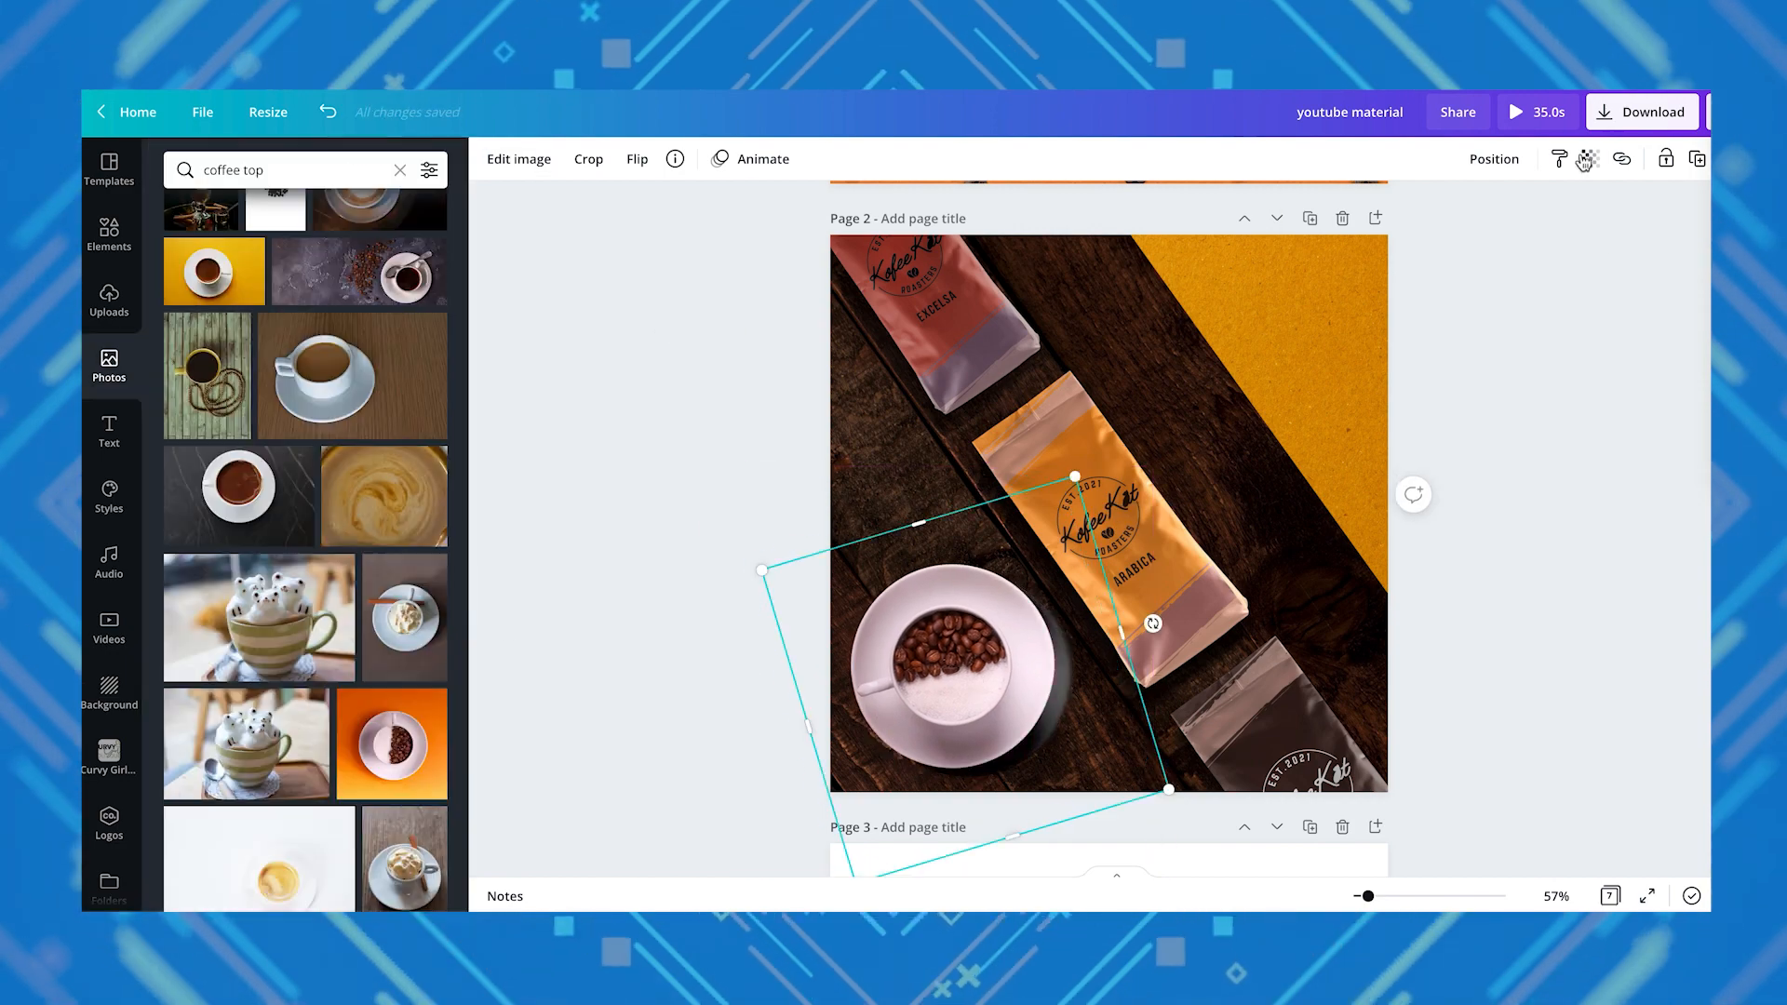
pyautogui.click(108, 300)
pyautogui.write('flat lay')
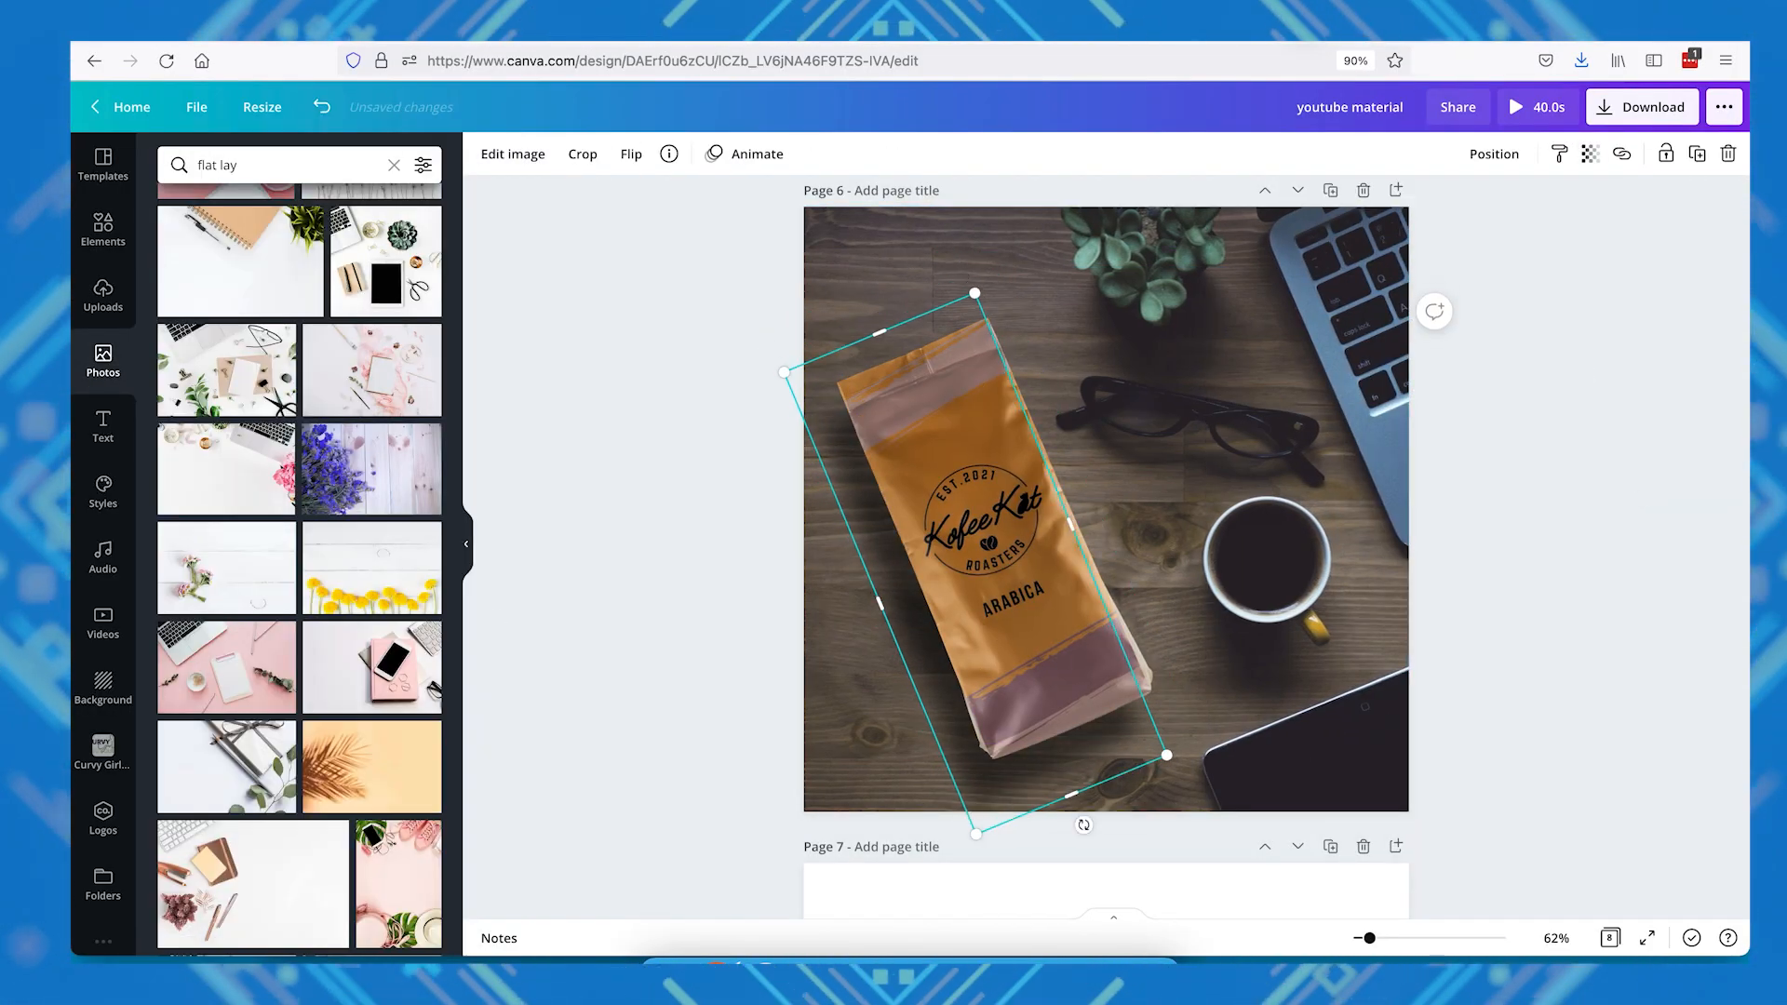
# - Make the bag's shadow mostly transparent, then open image effects for the coffee bag
pyautogui.click(1589, 153)
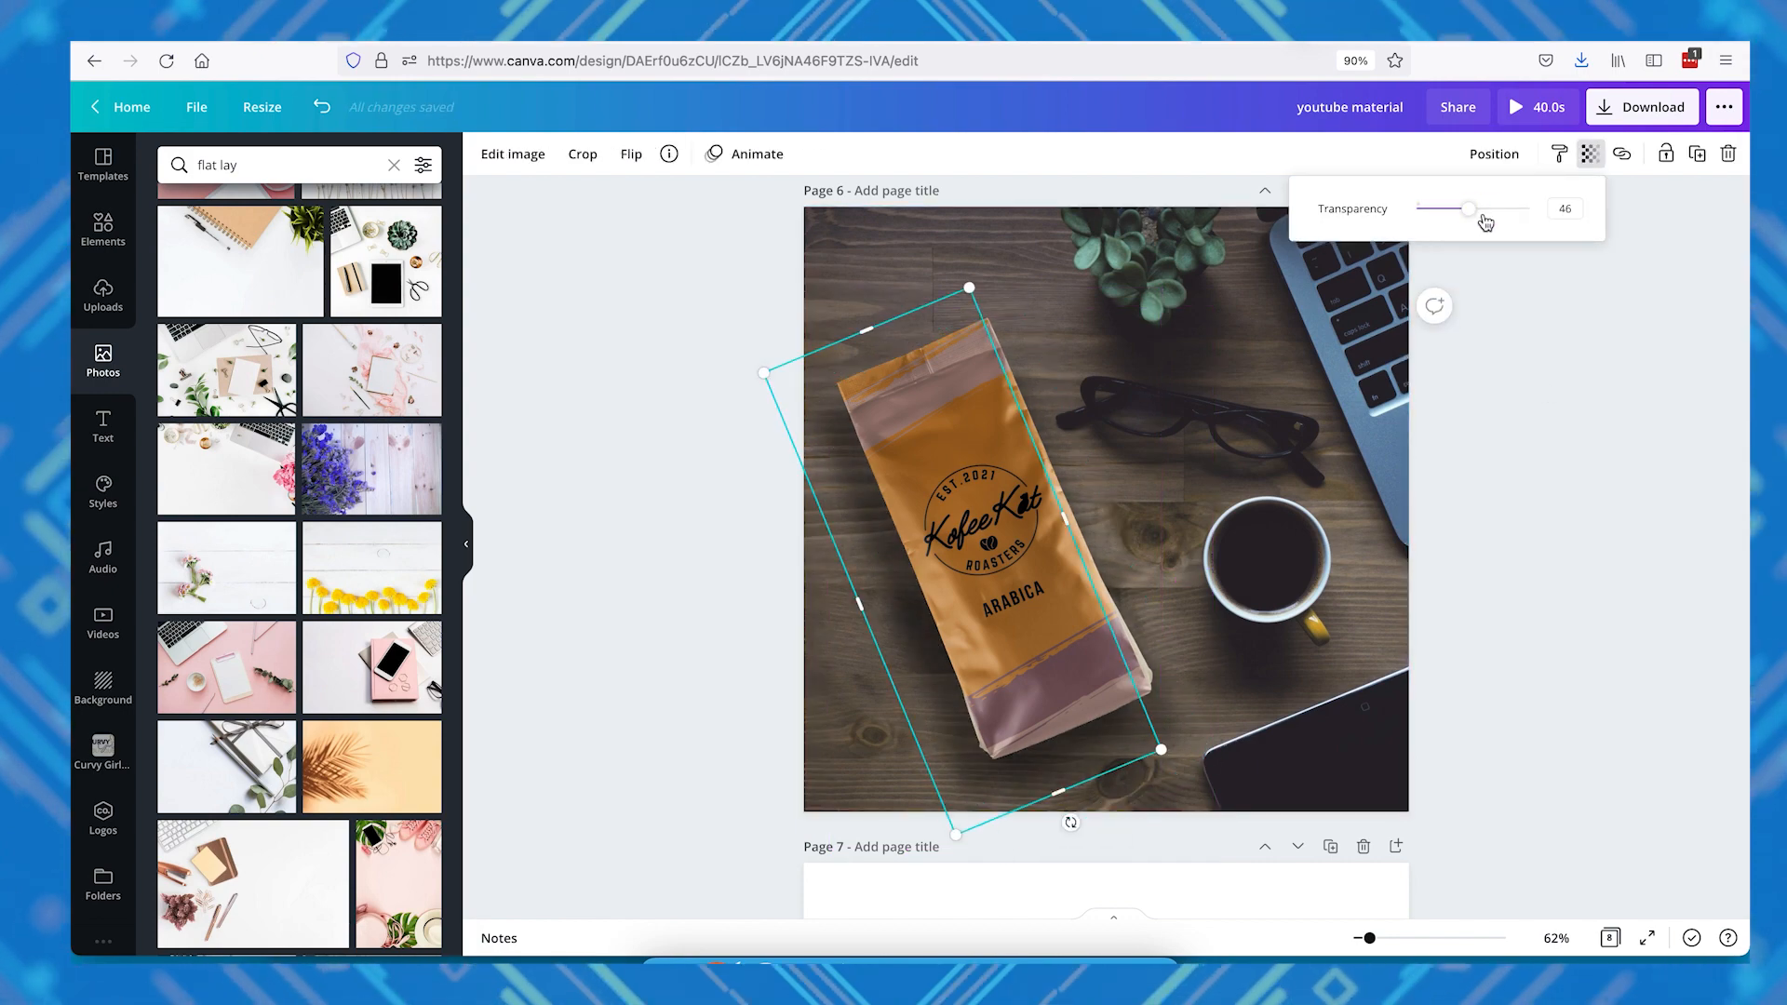
pyautogui.click(1584, 421)
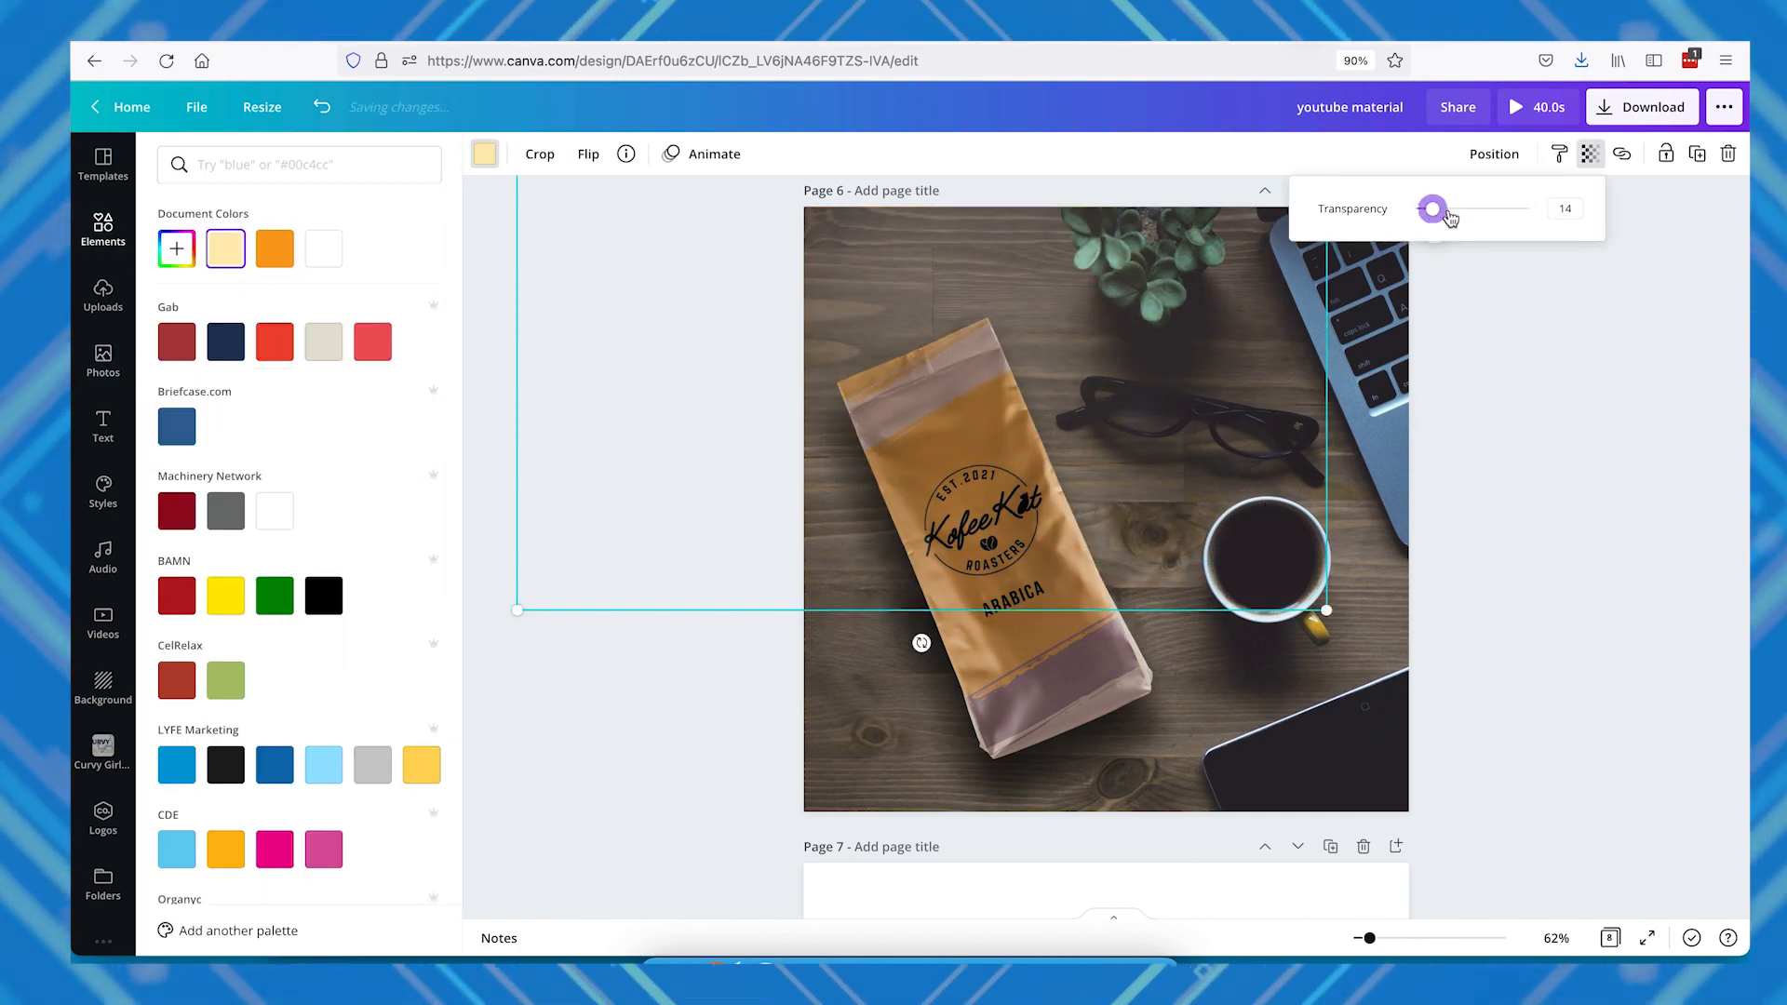
pyautogui.click(512, 154)
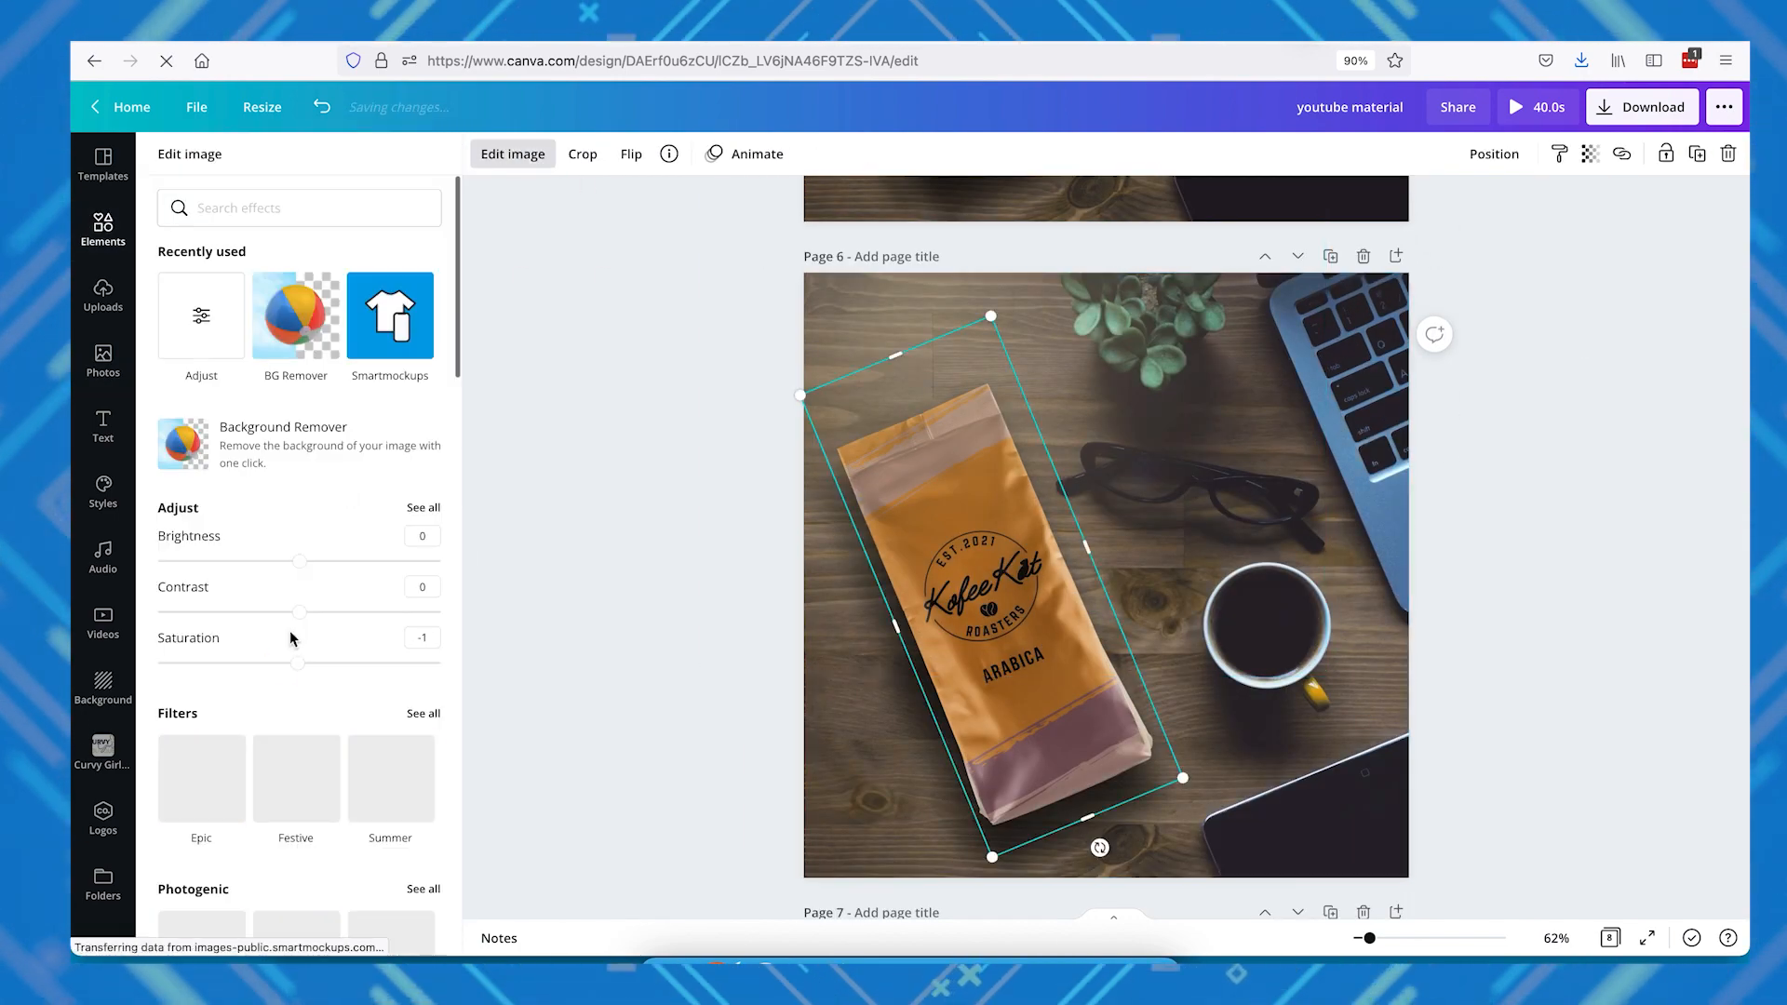